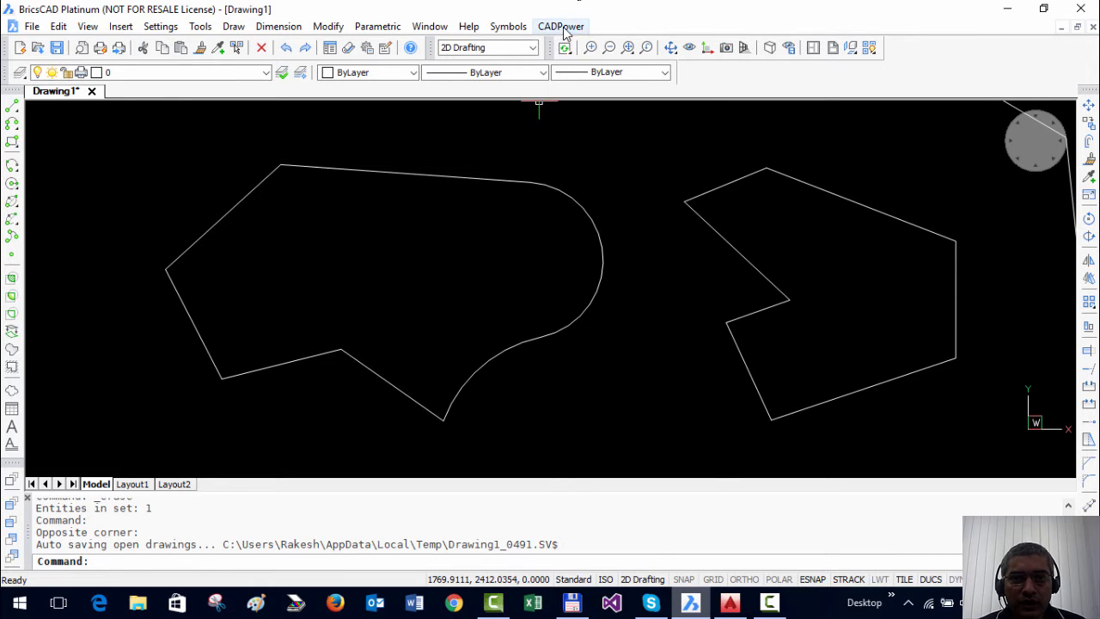
Step: Bring up the CADPower menu to reach the Annotation tools
left_click(560, 26)
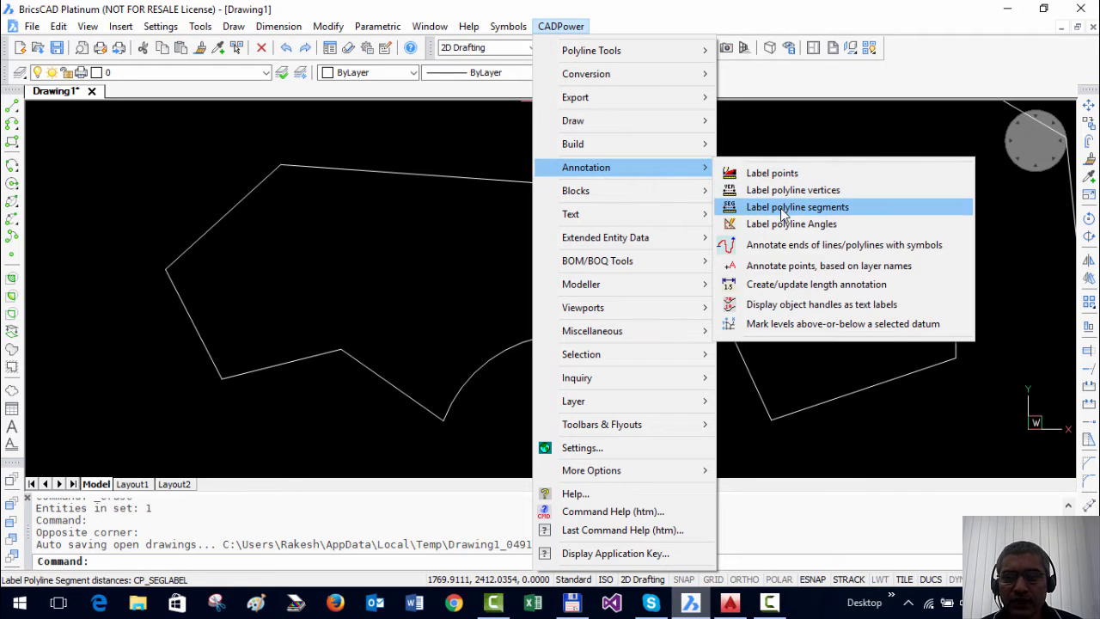
Step: Set Label polyline segments to slope-format Distances, text height 40, placed above segments, and confirm
left_click(797, 206)
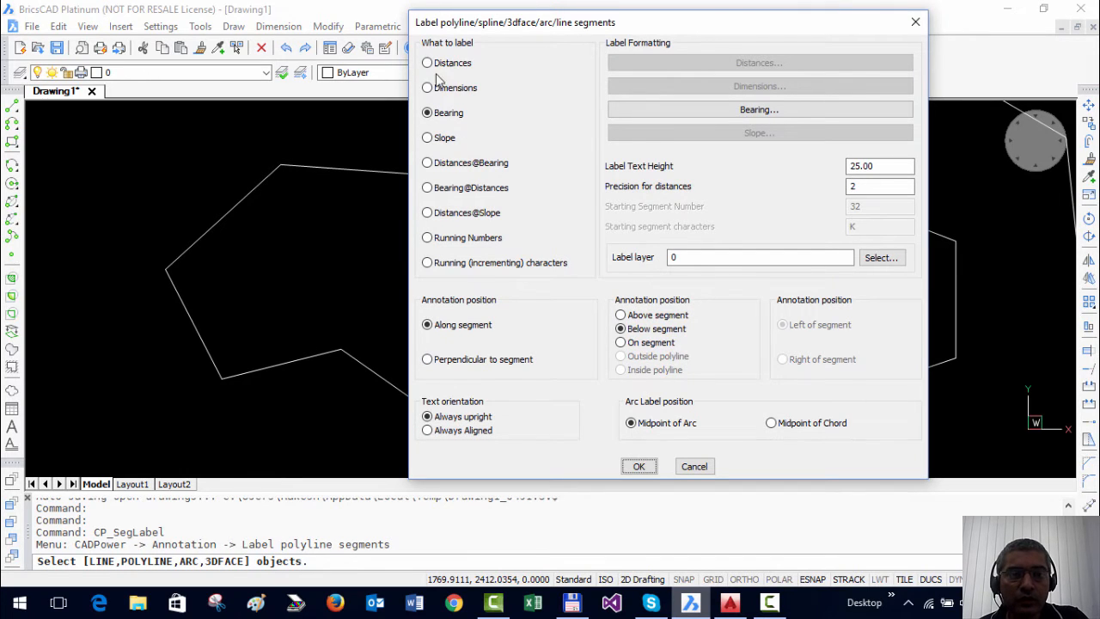
mouse_move(375, 105)
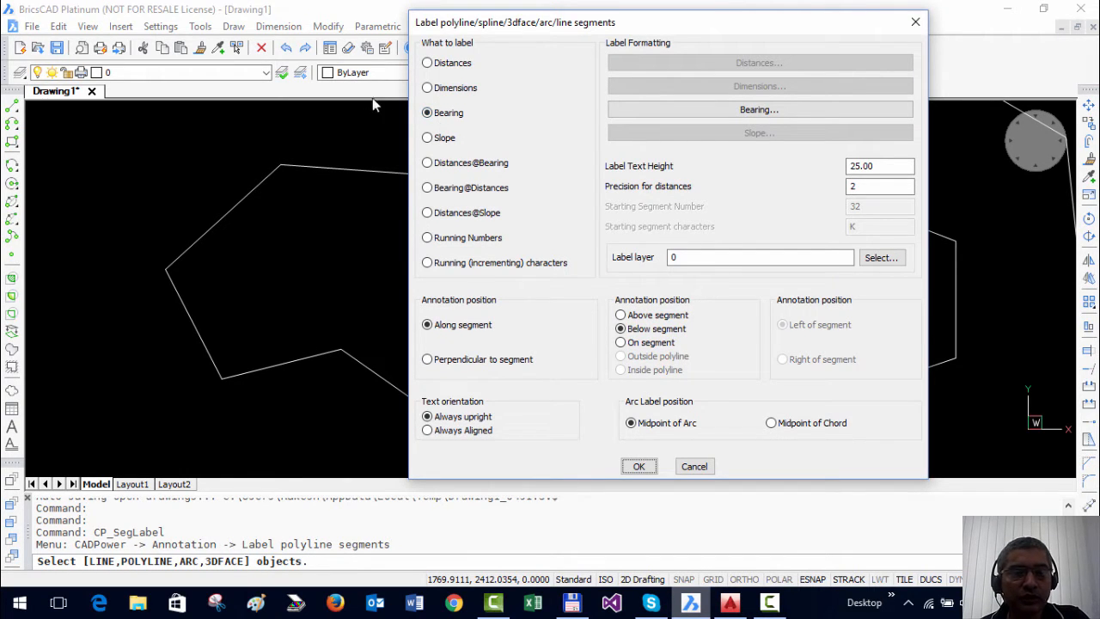
left_click(426, 62)
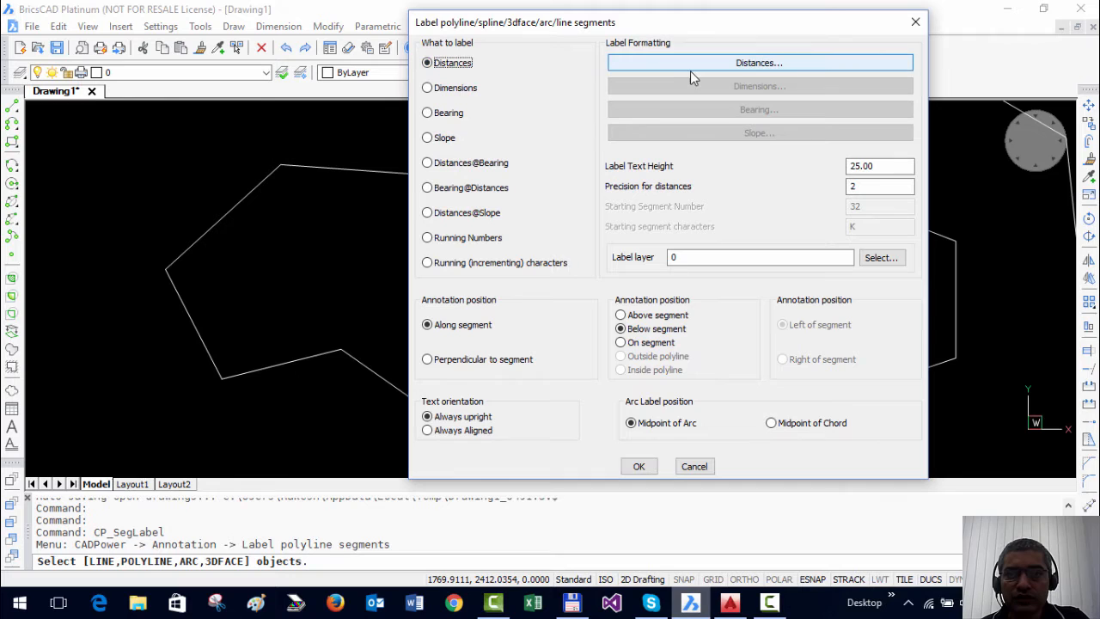
left_click(760, 62)
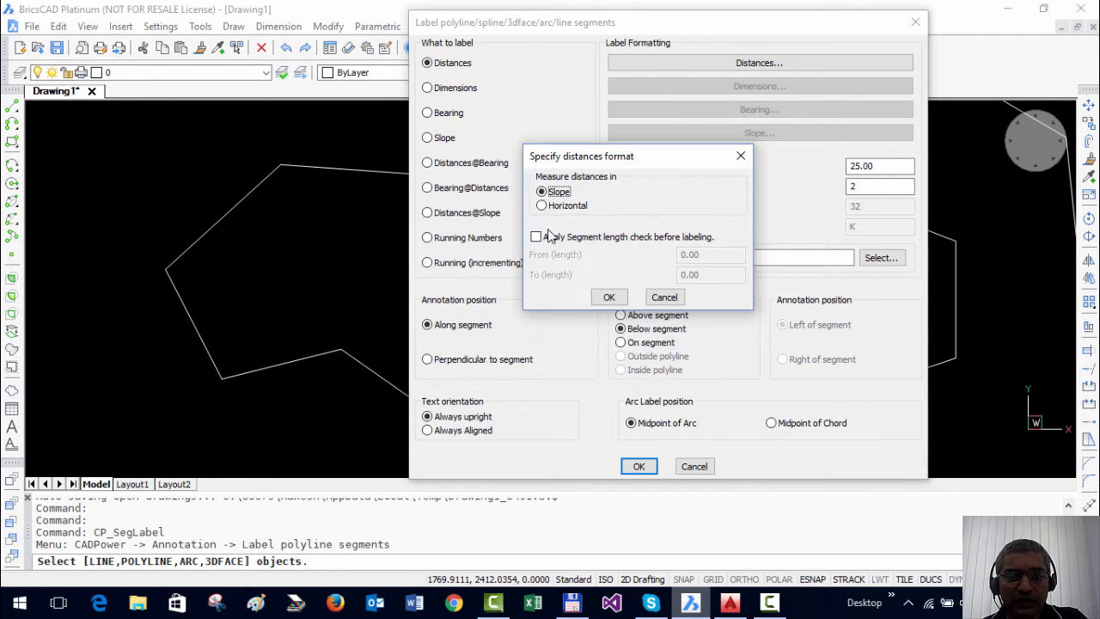
left_click(608, 295)
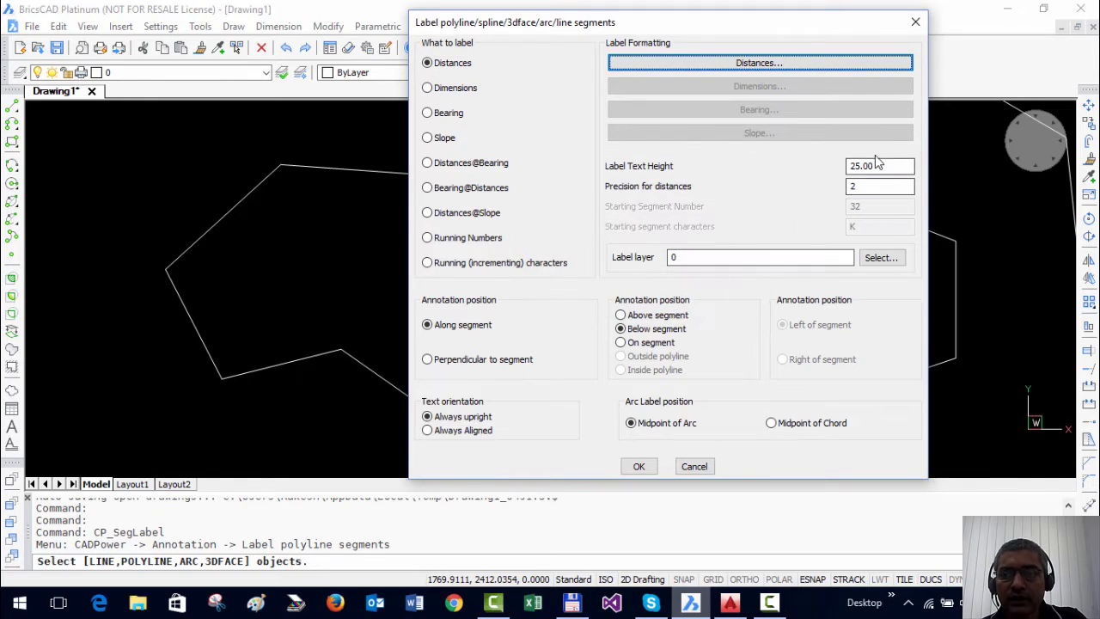
left_click(880, 165)
type("40")
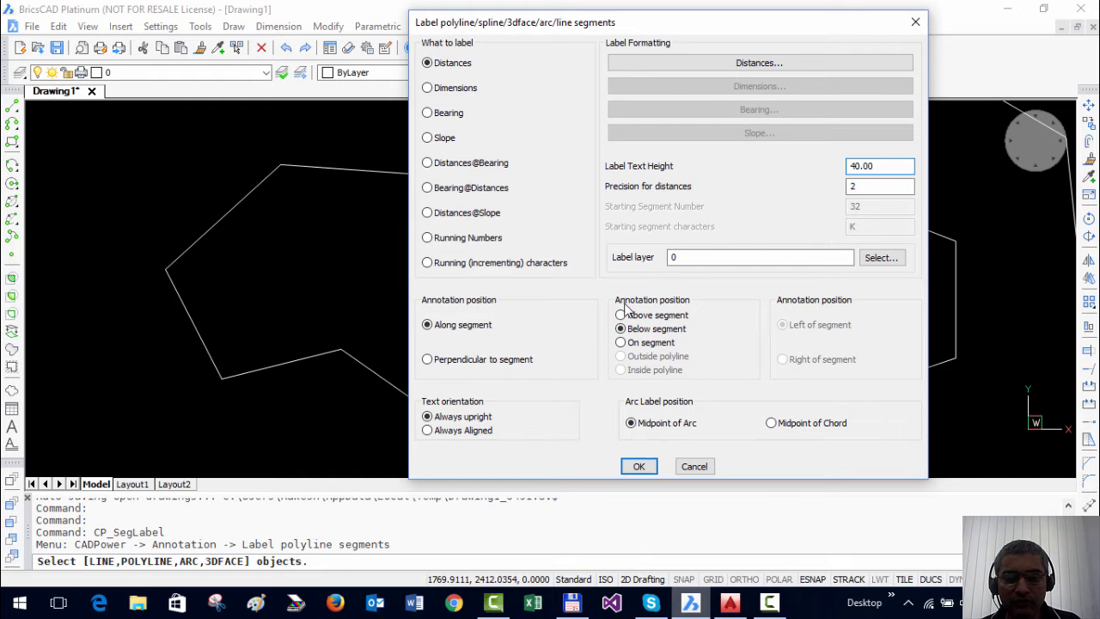
left_click(620, 315)
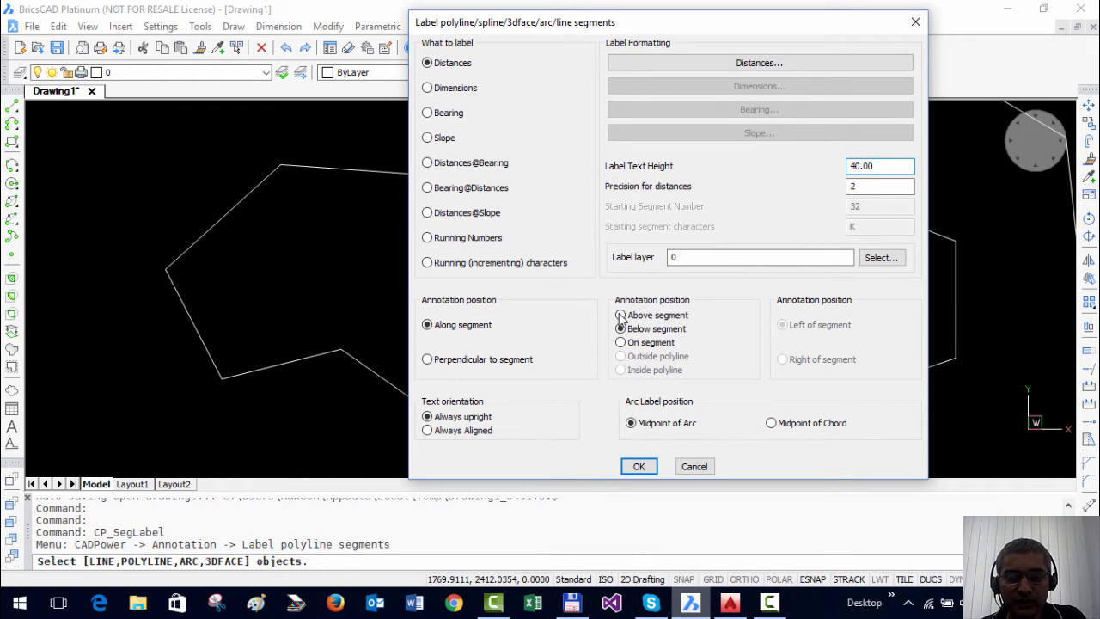
left_click(620, 314)
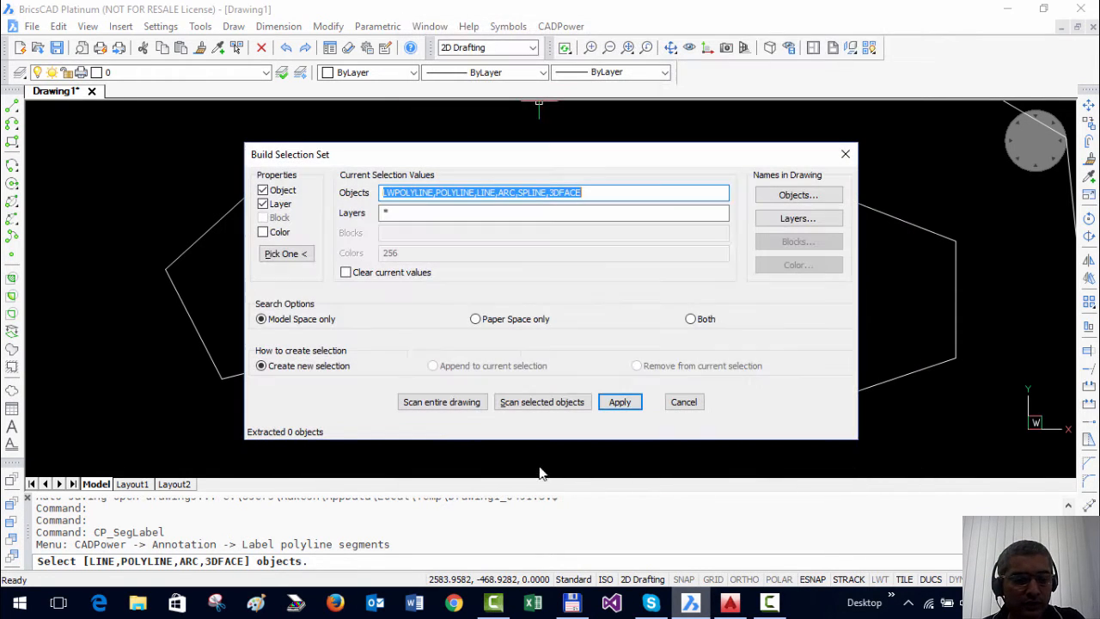
Step: Apply the selection filter and pick the left polyline to place its distance labels
left_click(619, 402)
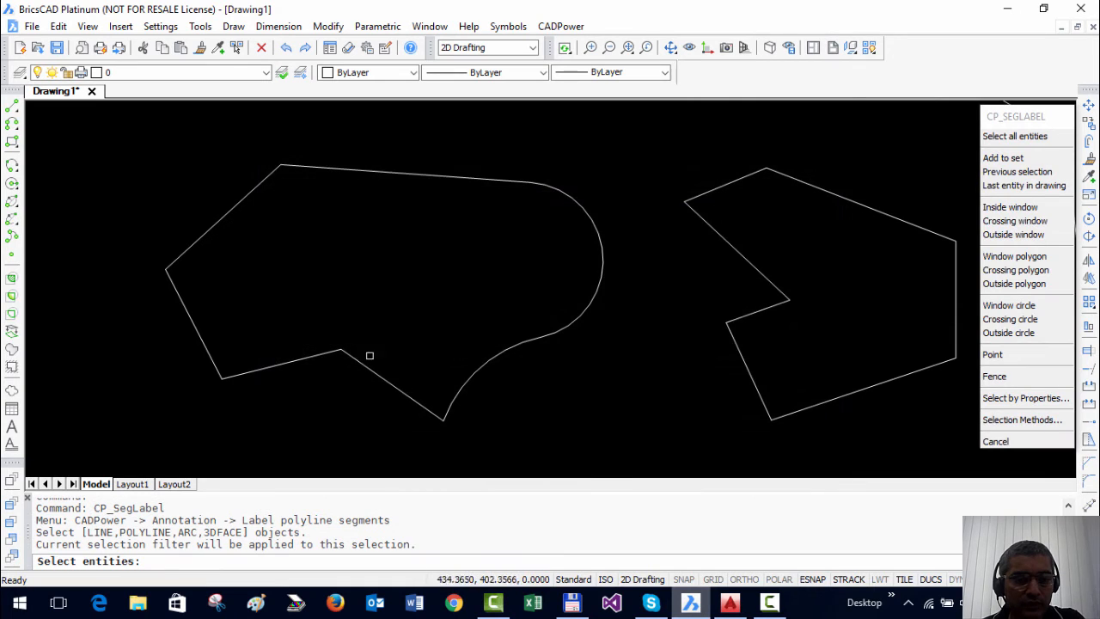
left_click(370, 354)
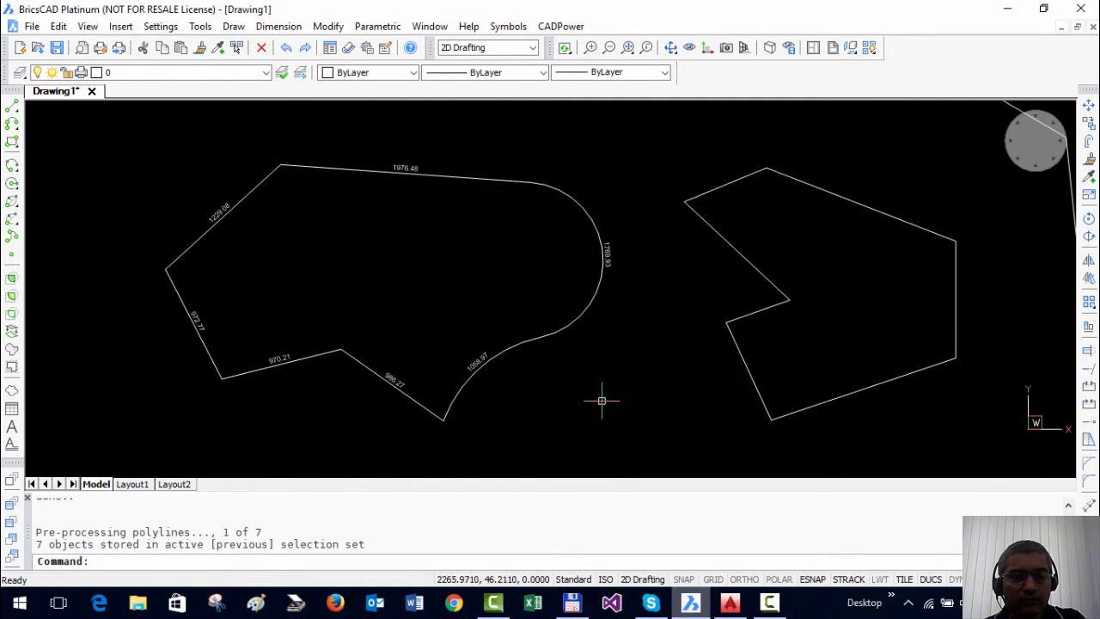
left_click_drag(601, 398, 223, 337)
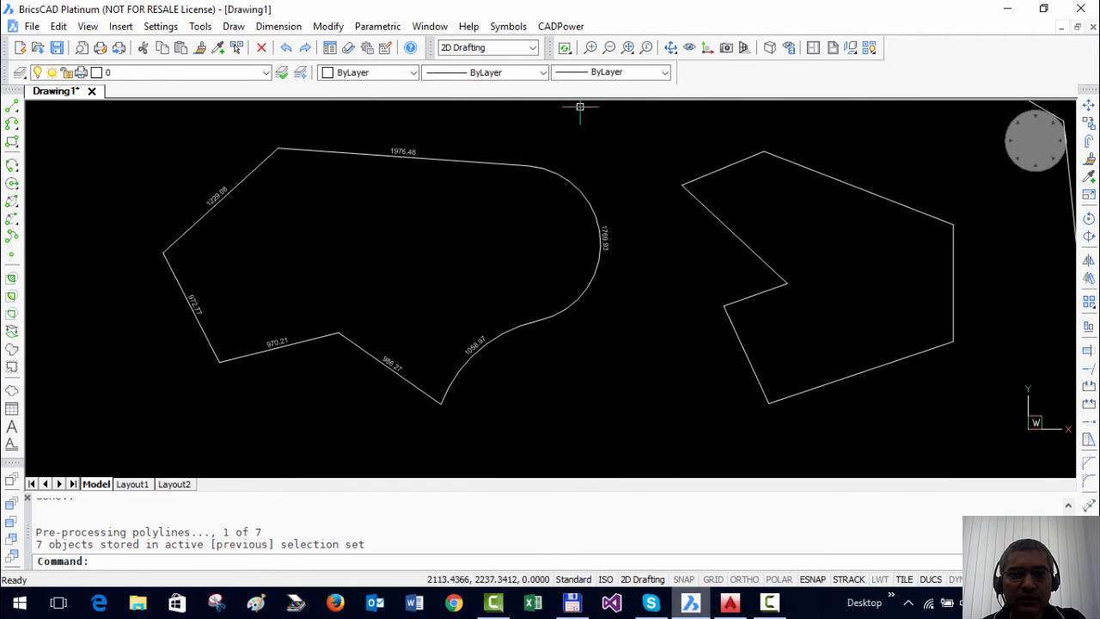
Step: Relaunch Label polyline segments and choose Bearing in N 0d00'00" E quadrant format
left_click(560, 26)
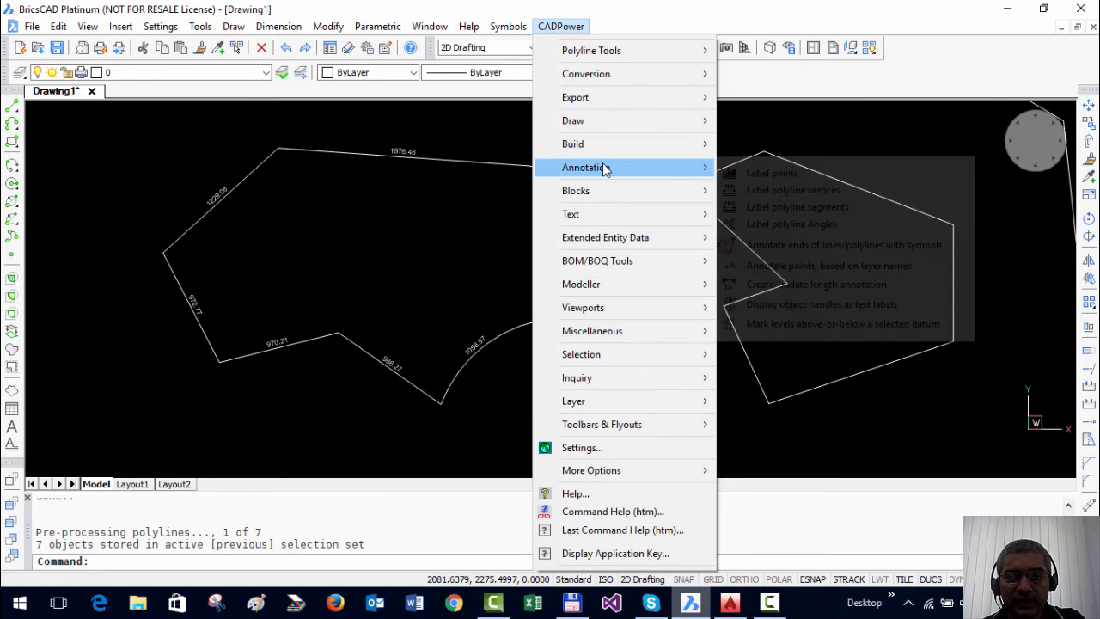
left_click(798, 206)
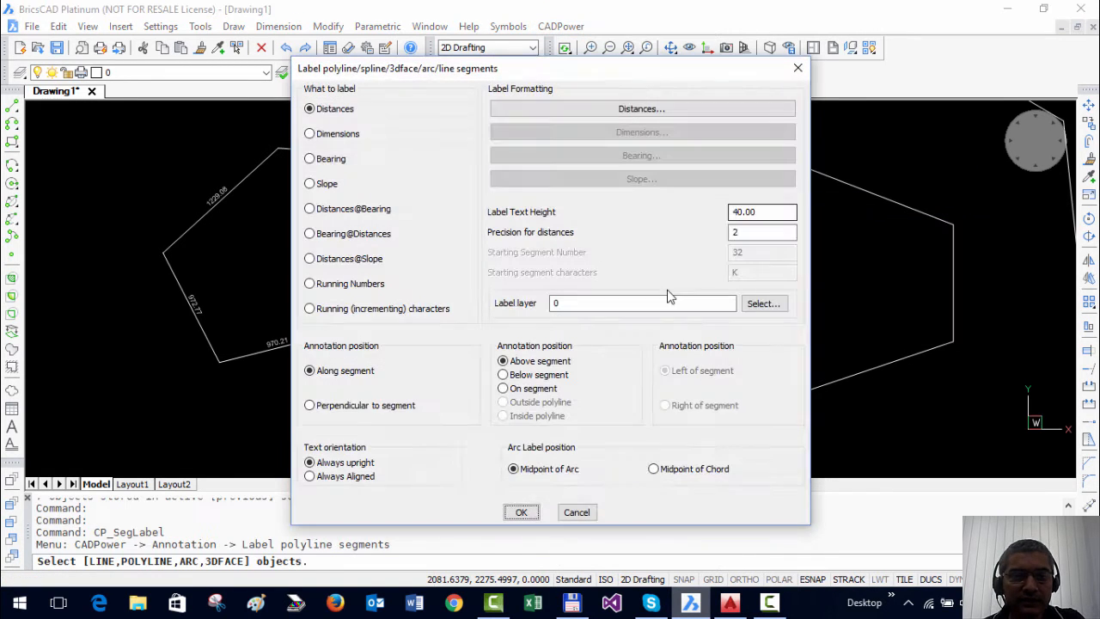
left_click(309, 159)
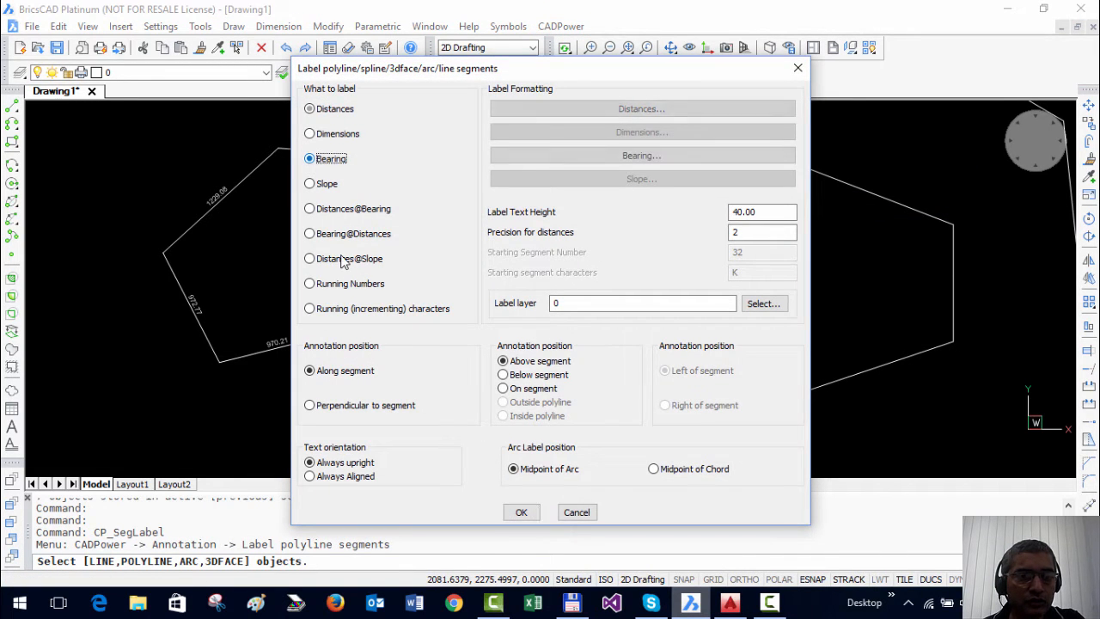
left_click(641, 154)
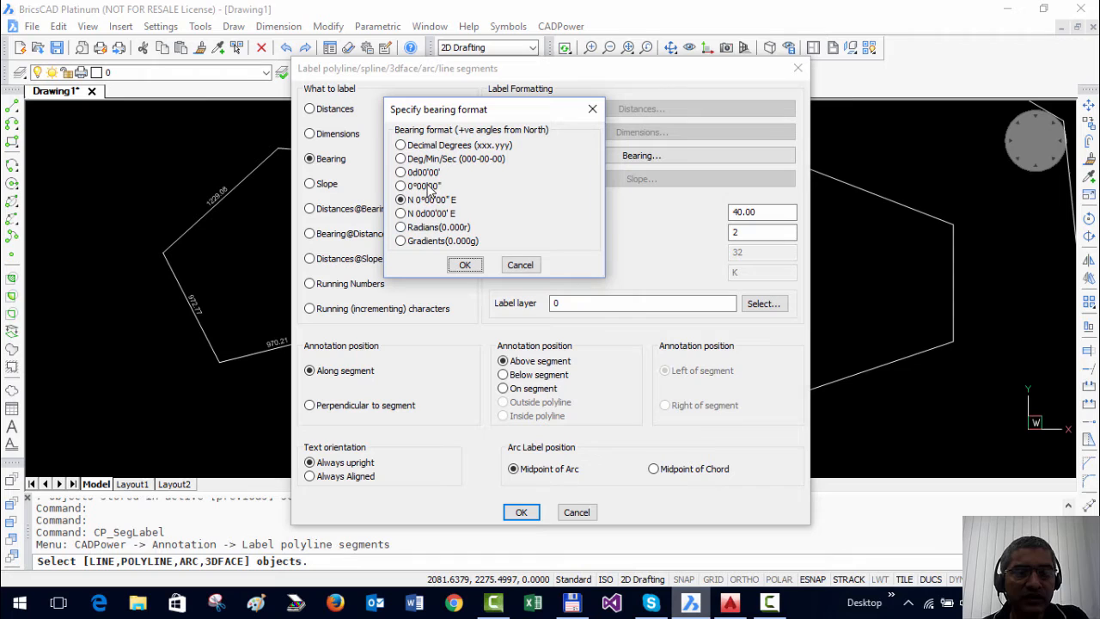
mouse_move(430, 191)
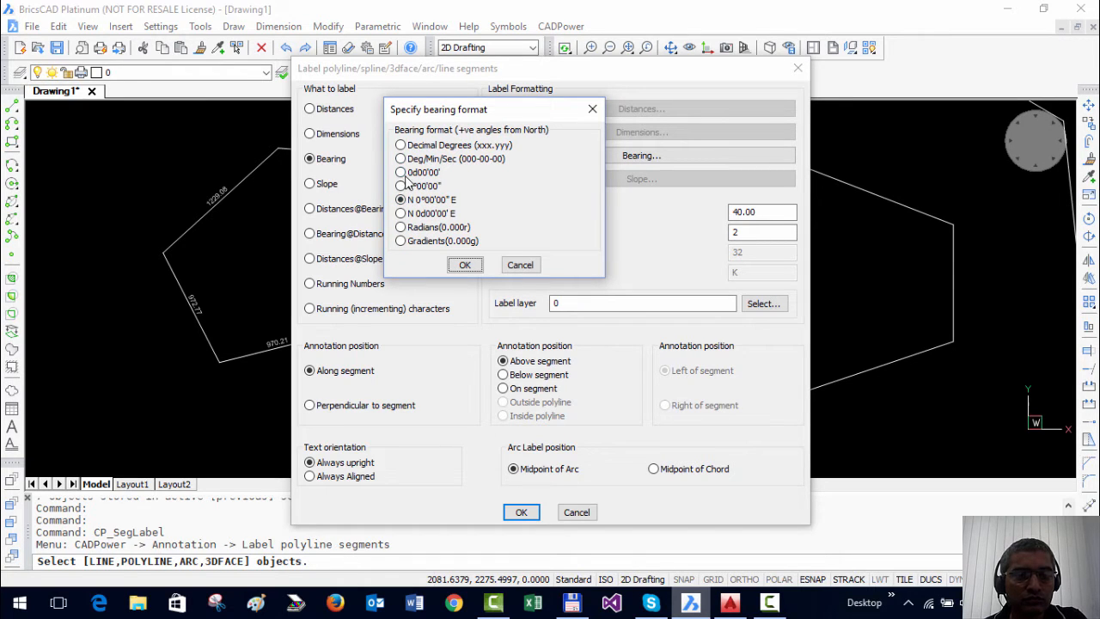
left_click(400, 213)
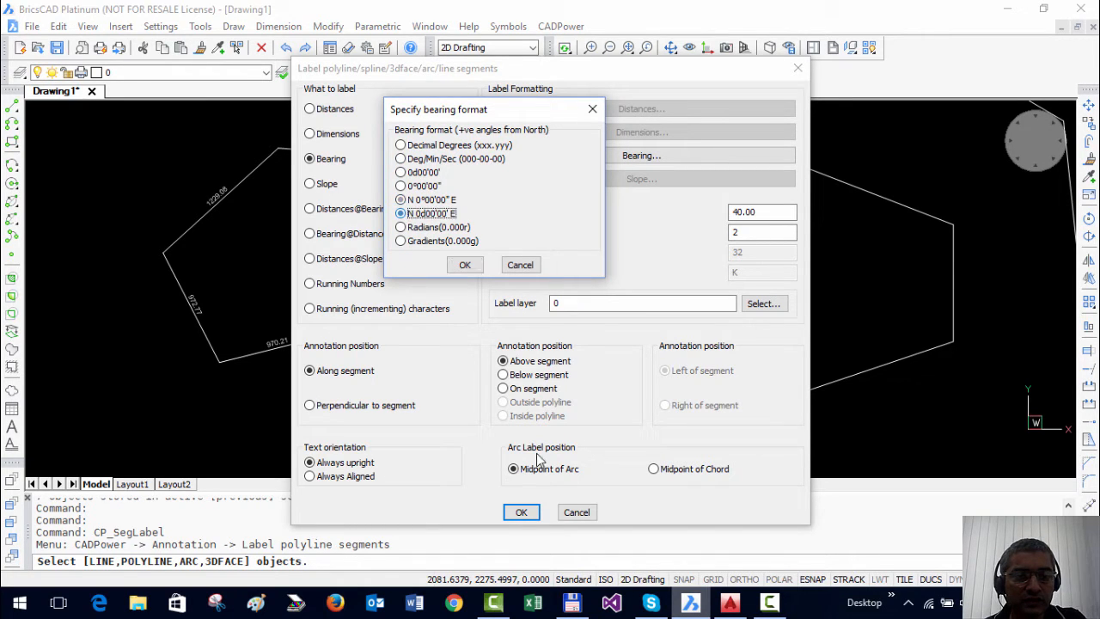
left_click(464, 265)
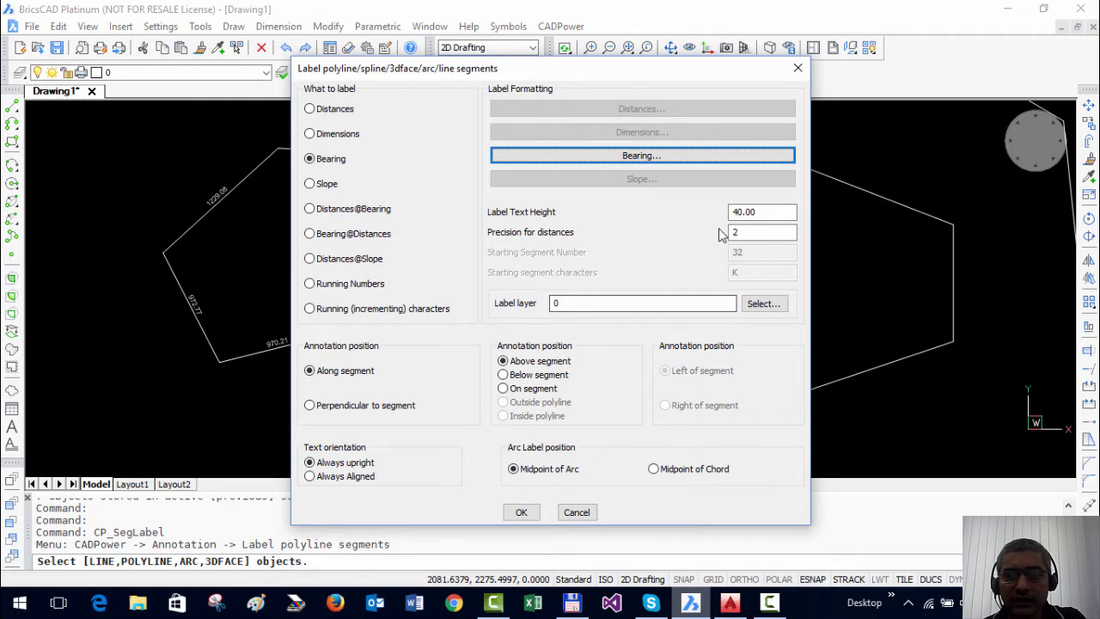
Step: Set bearing label text height 25, placed below segments, and confirm the settings
left_click(763, 212)
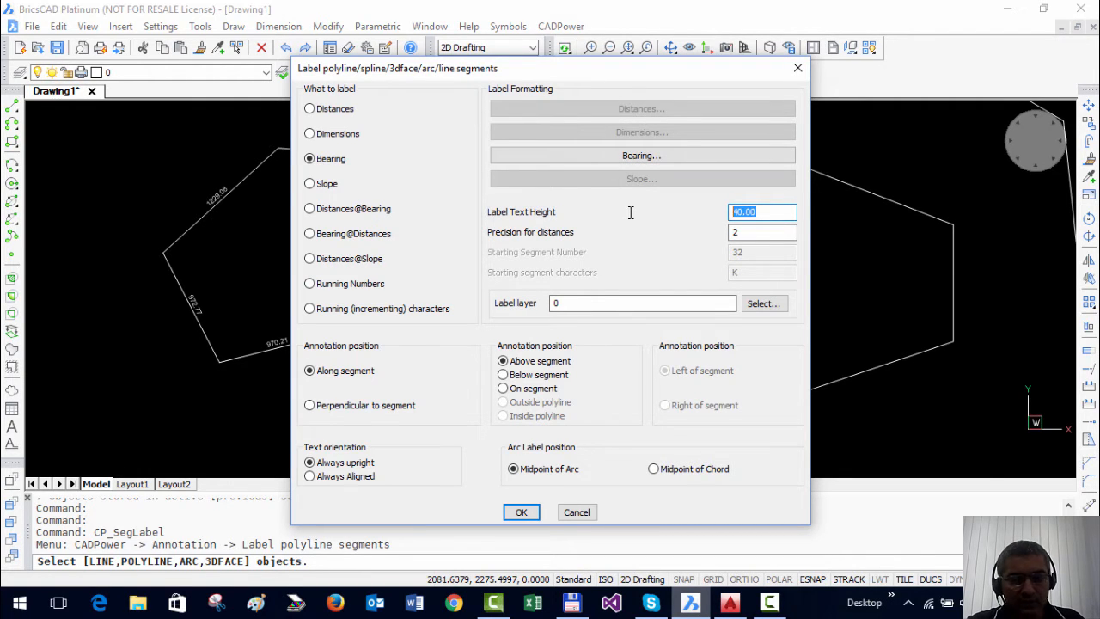
type("25.00")
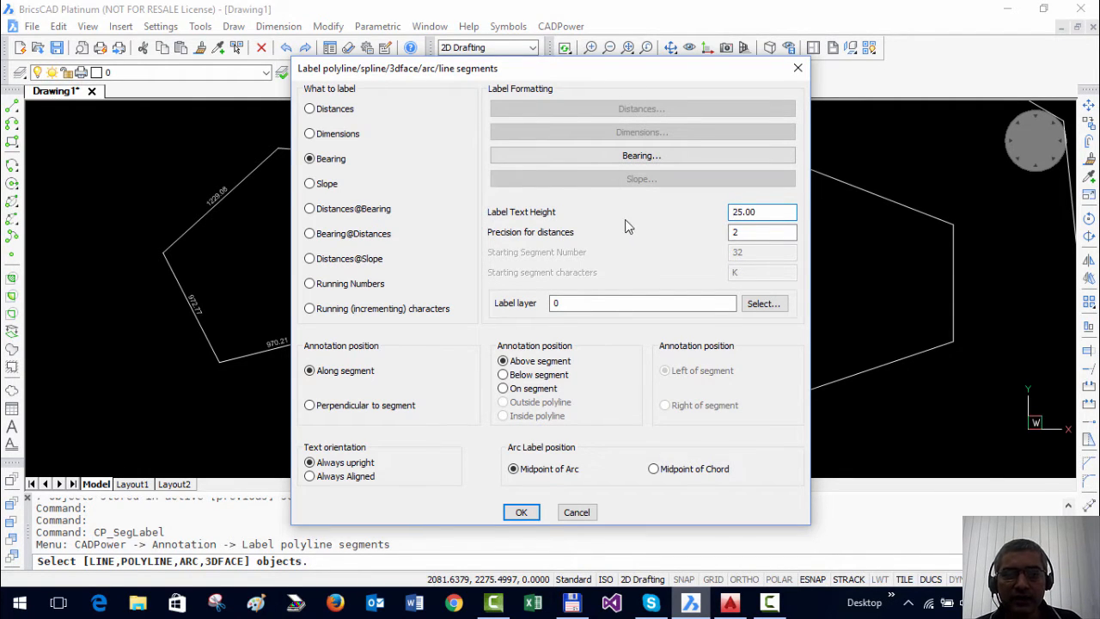
mouse_move(667, 237)
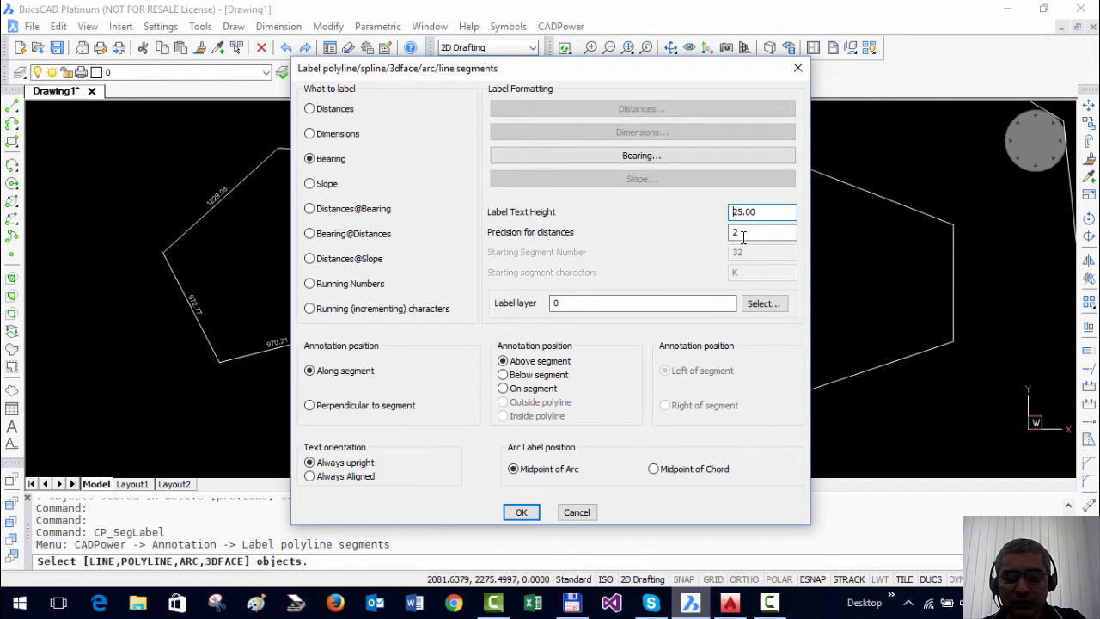
left_click(763, 232)
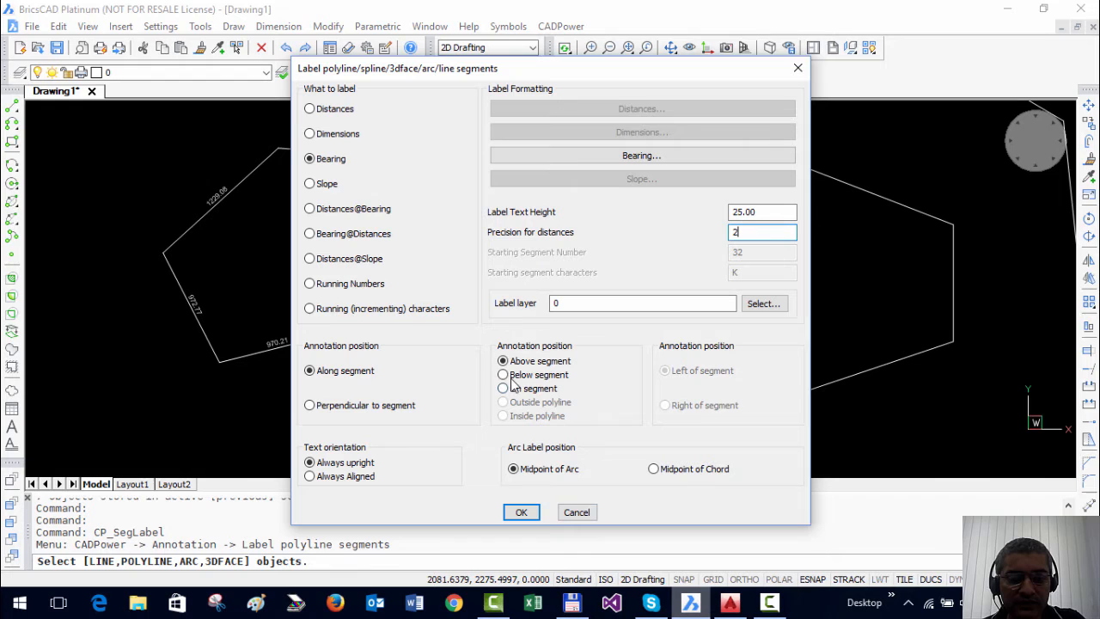
left_click(502, 374)
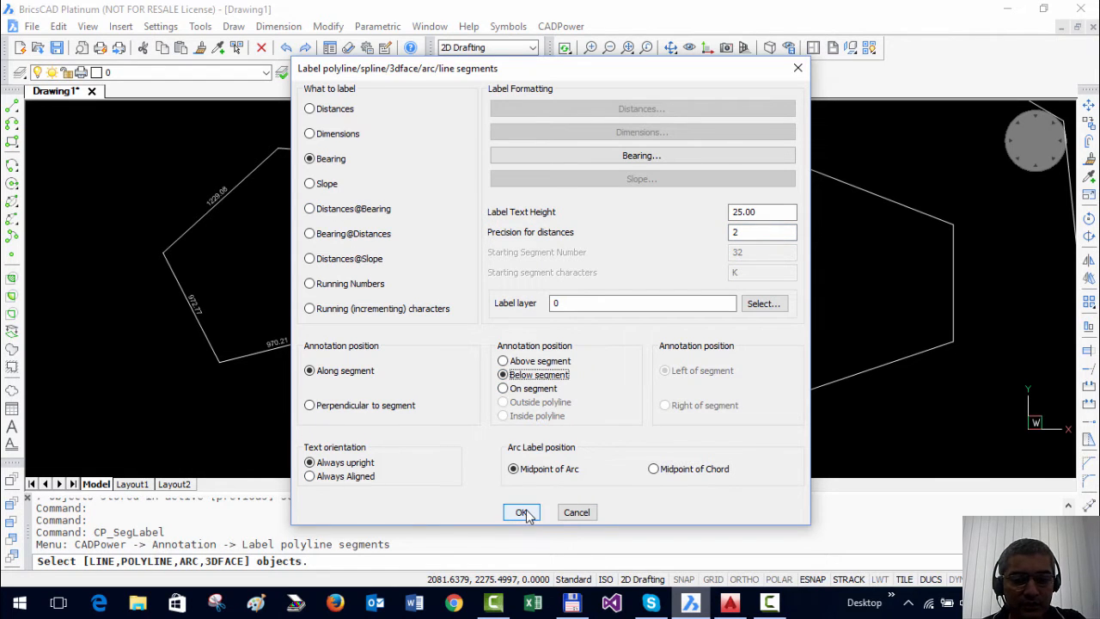
left_click(523, 513)
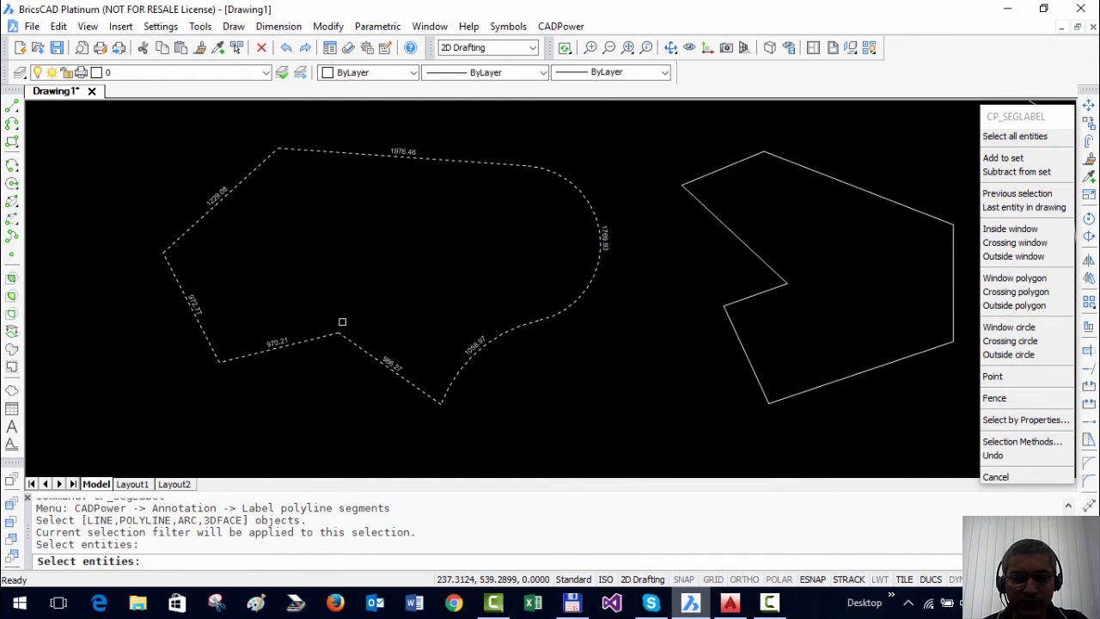
Step: Finish picking the left polyline and apply to place bearing labels under the distances
left_click(1026, 420)
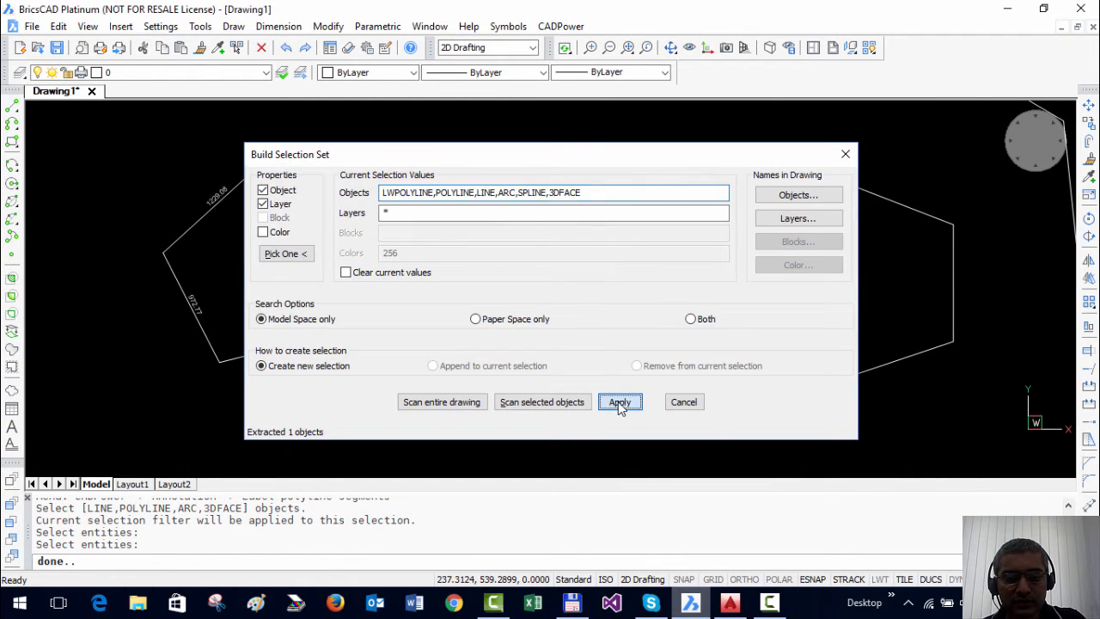
left_click(619, 403)
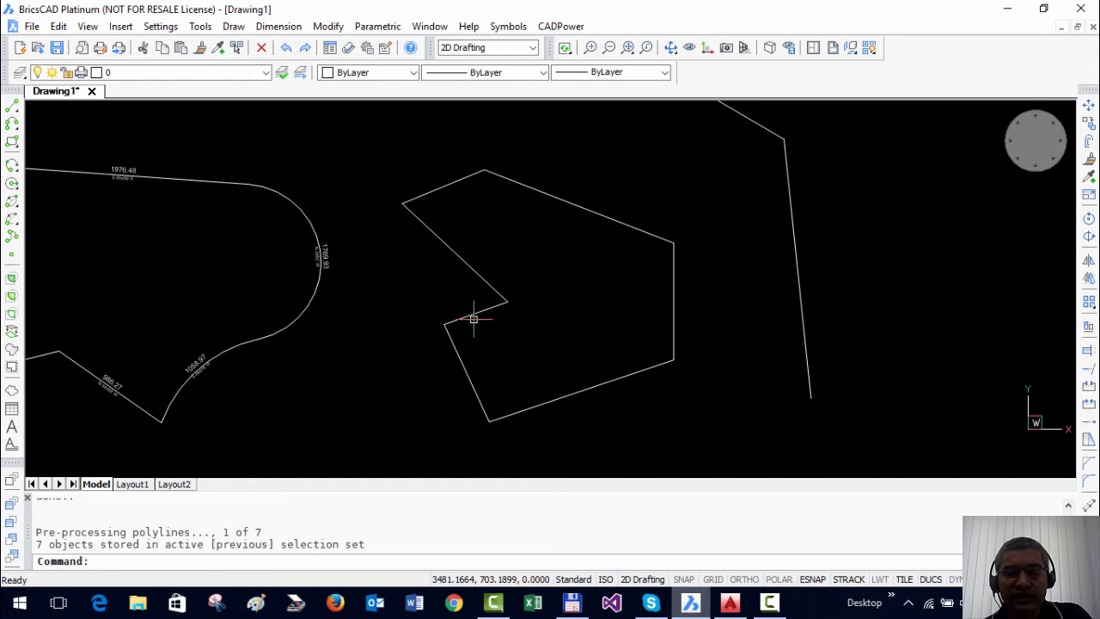
mouse_move(473, 330)
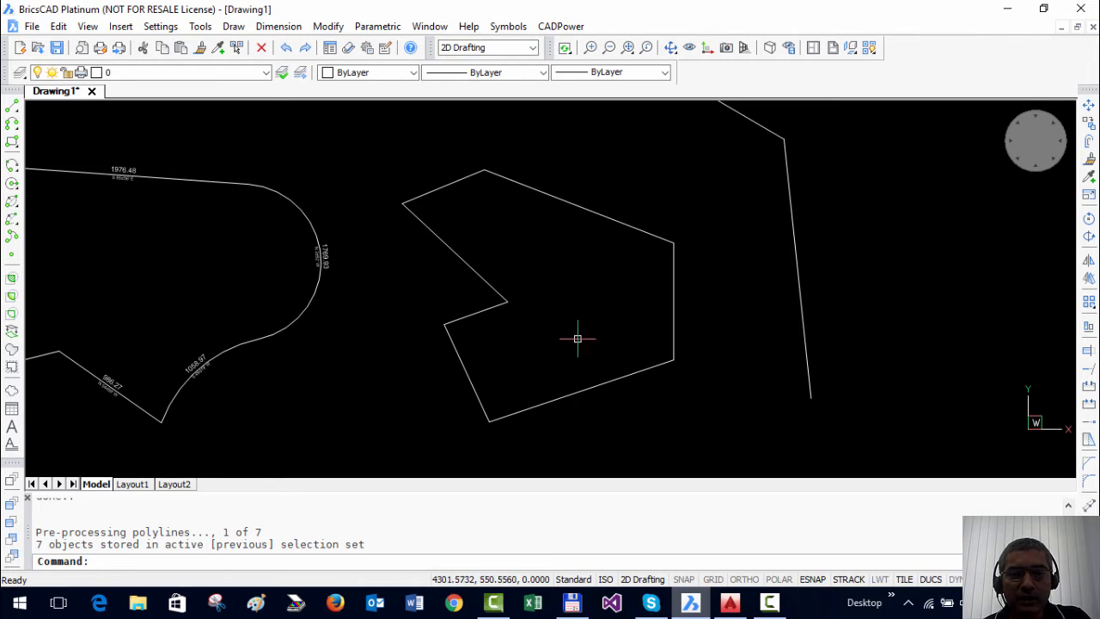
mouse_move(539, 154)
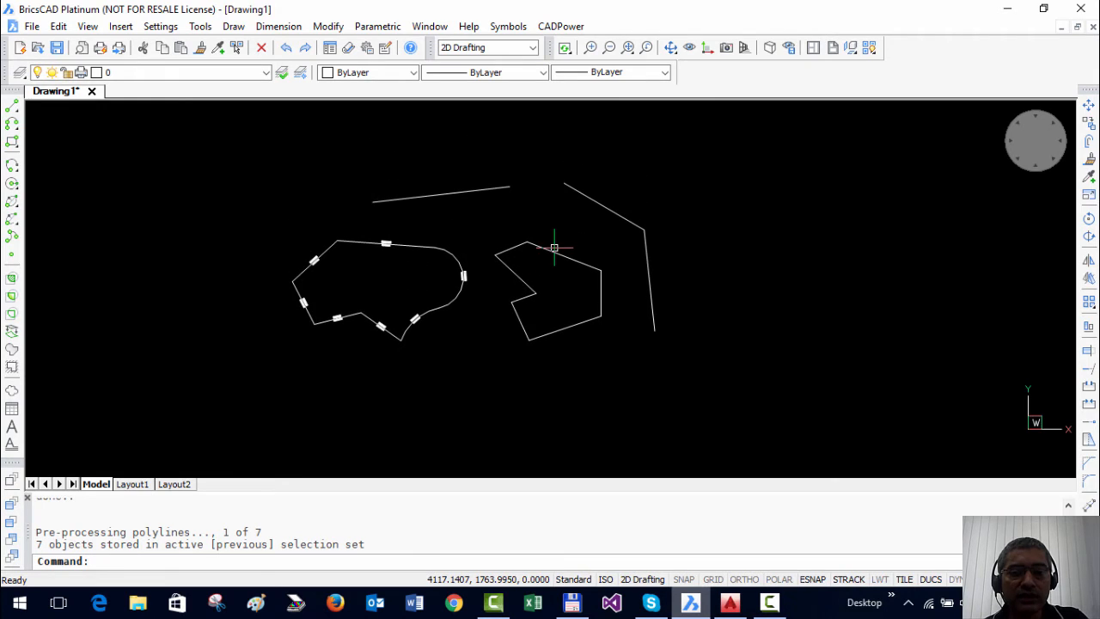
Step: Draw an open zigzag polyline with PLINE to the right of the existing shapes
type("p")
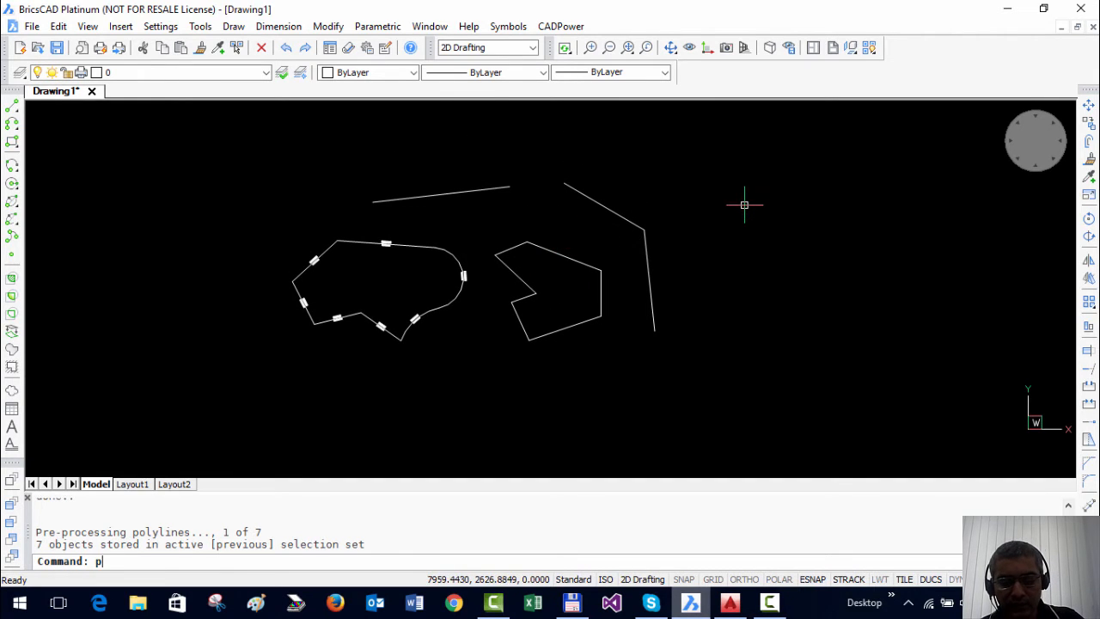
left_click(834, 296)
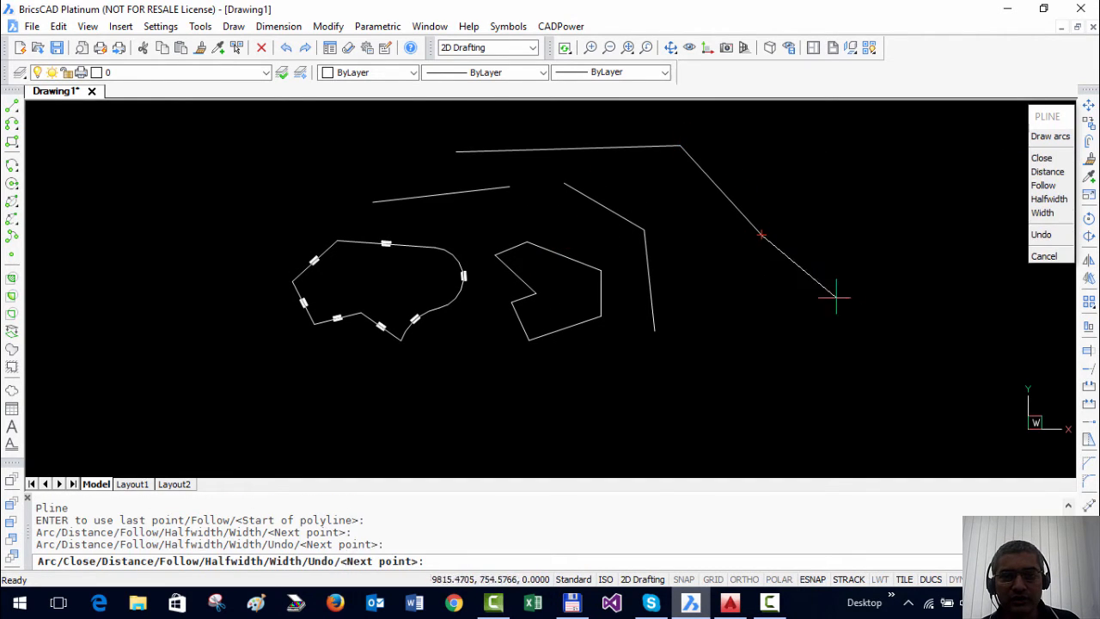
left_click(993, 291)
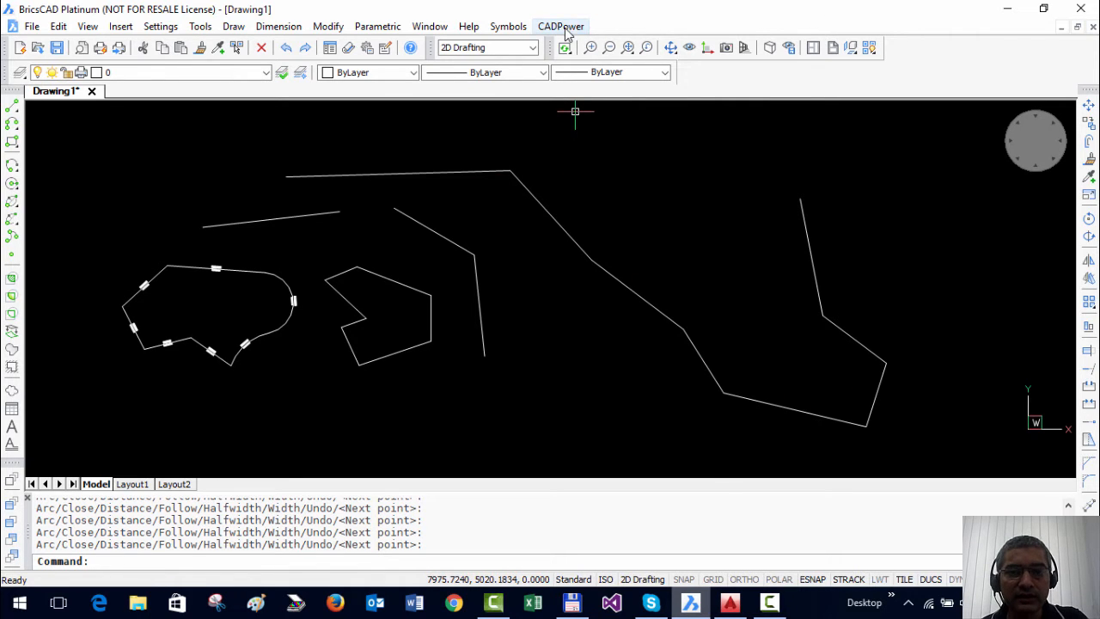
left_click(560, 26)
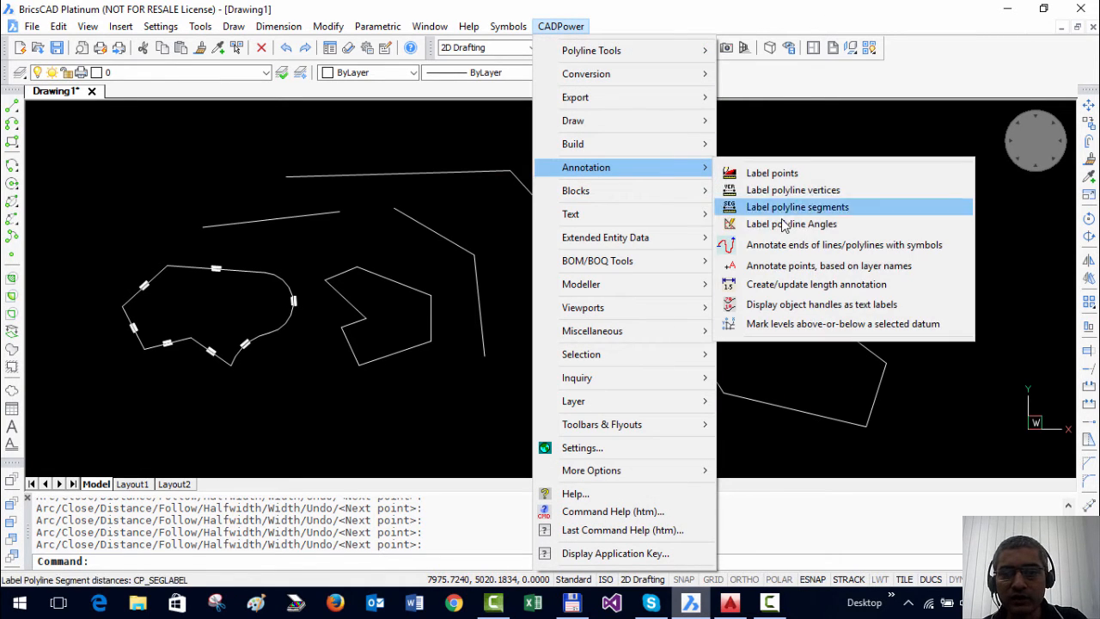
Step: Label the zigzag polyline's segments with Distances@Bearing at text height 40
left_click(797, 206)
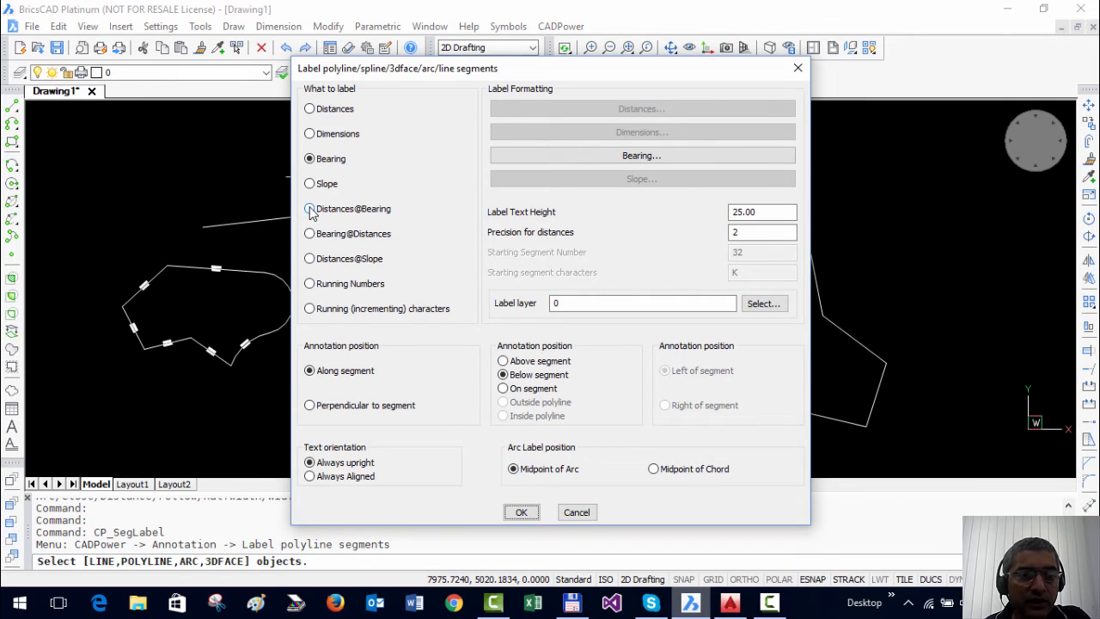
left_click(309, 208)
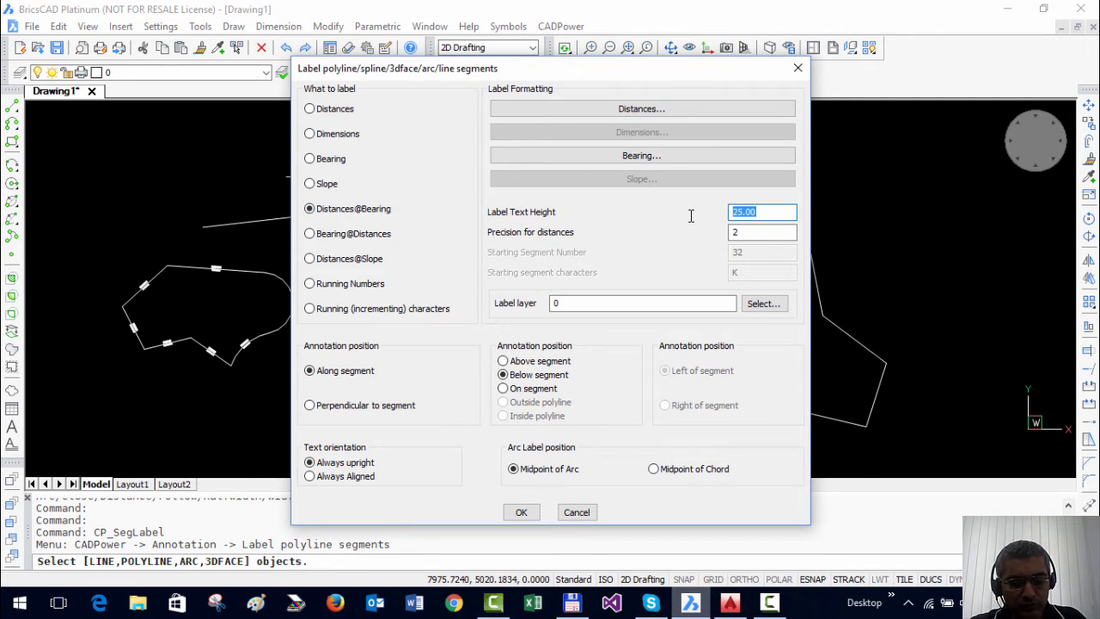
type("40.00")
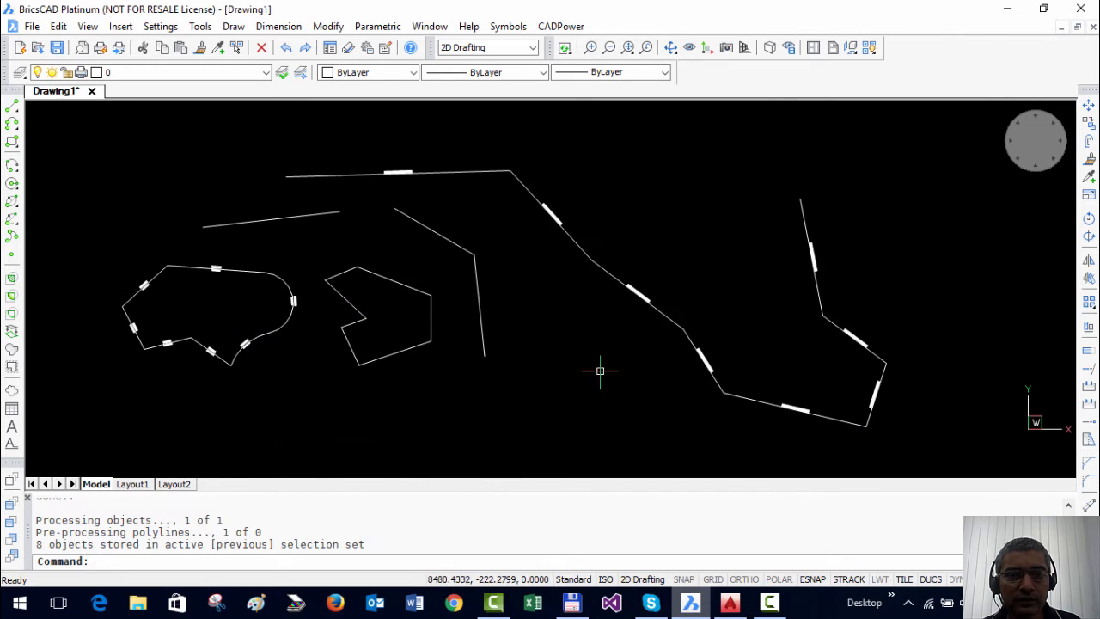
right_click(316, 282)
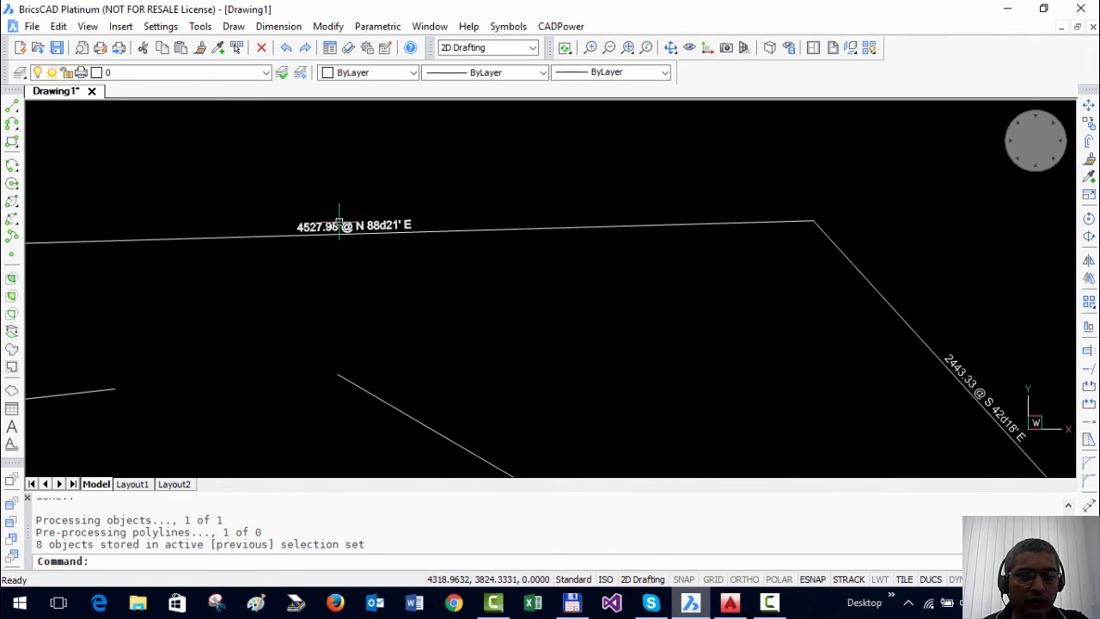
Step: Set Label polyline segments to Running Numbers from 1, placed below segments, and confirm
left_click(560, 25)
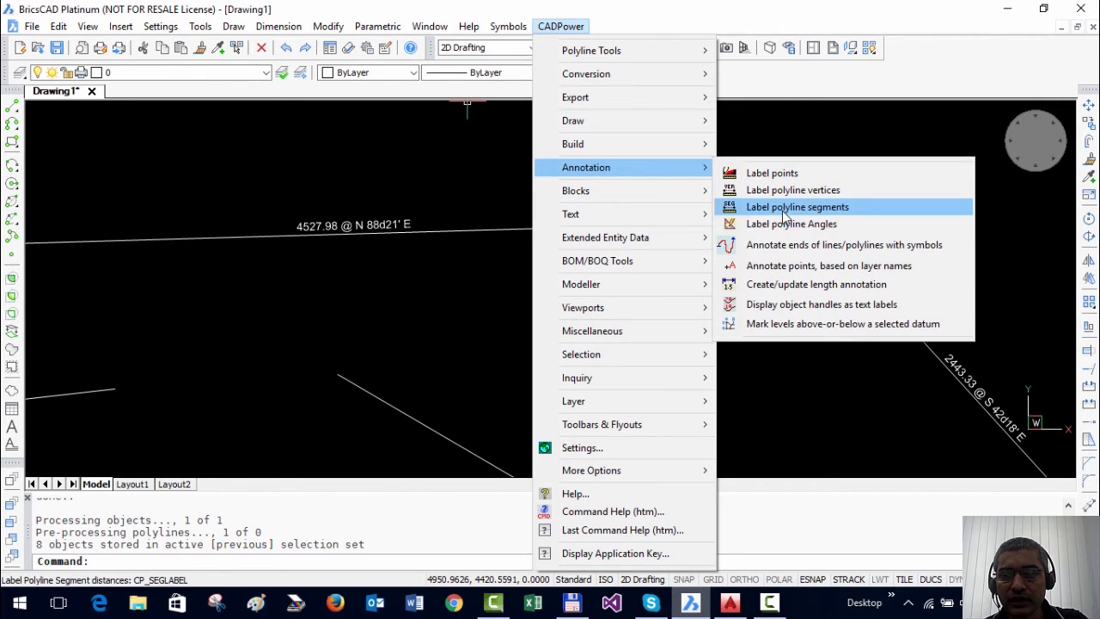
left_click(797, 206)
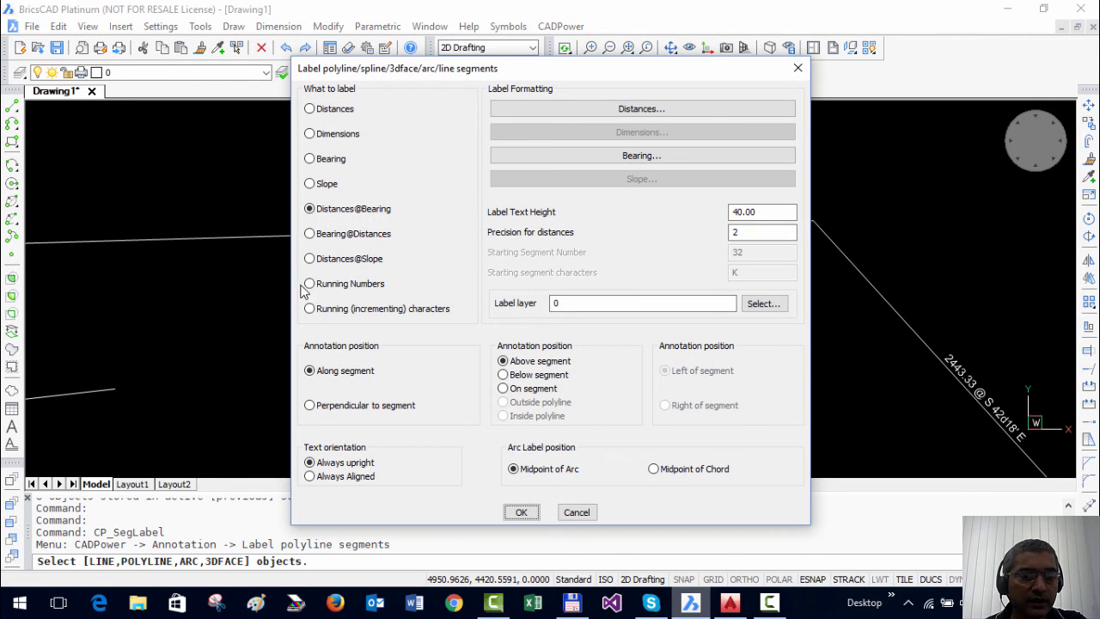
left_click(309, 284)
type("1")
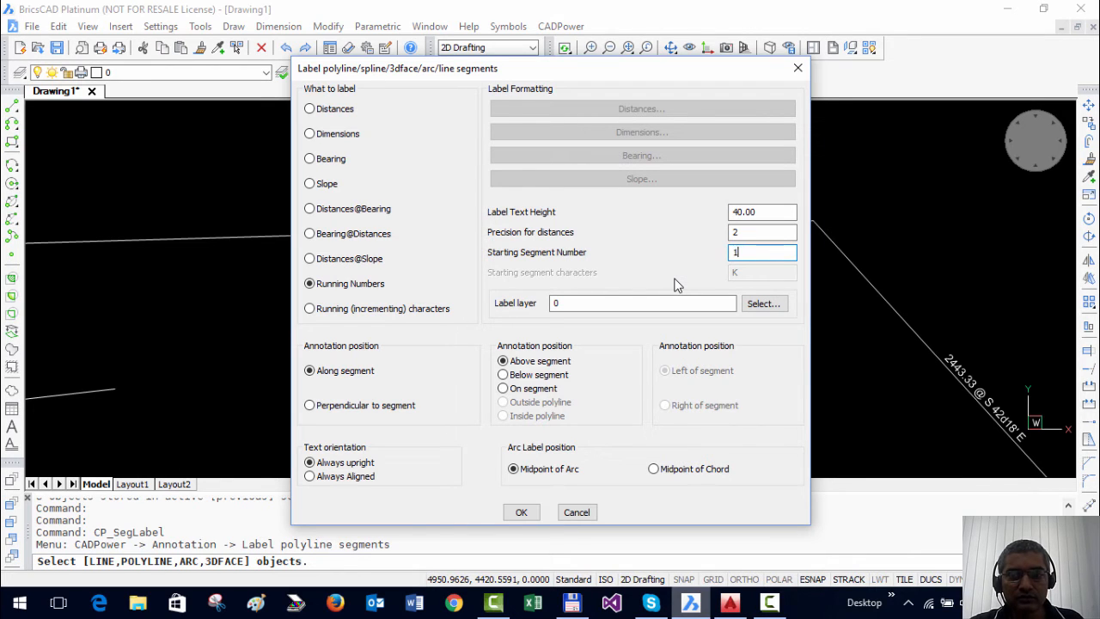
left_click(502, 375)
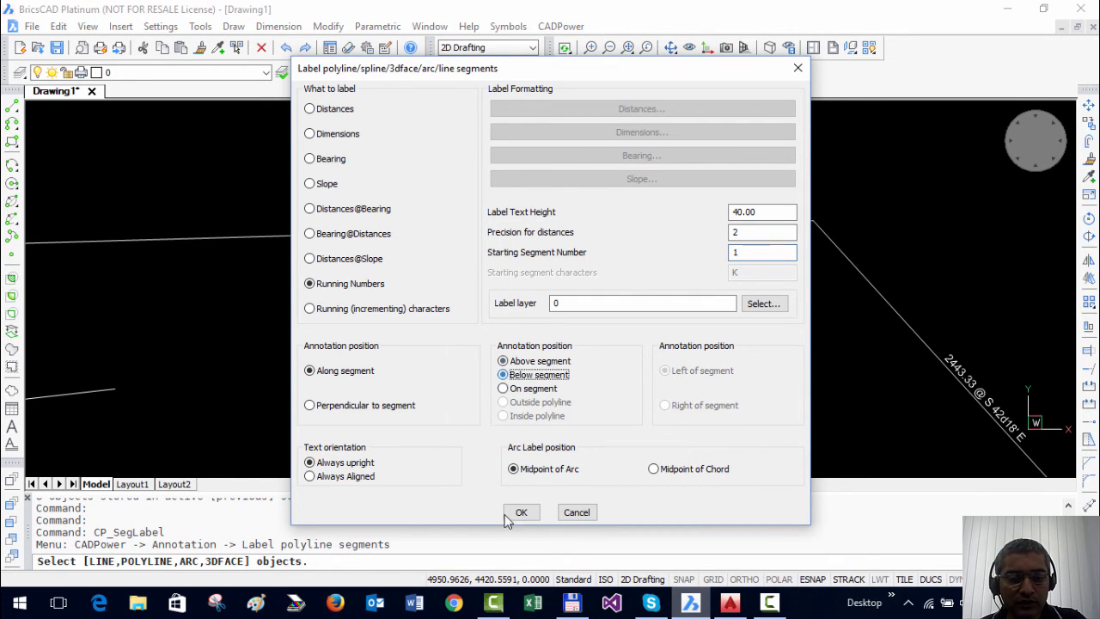
left_click(521, 513)
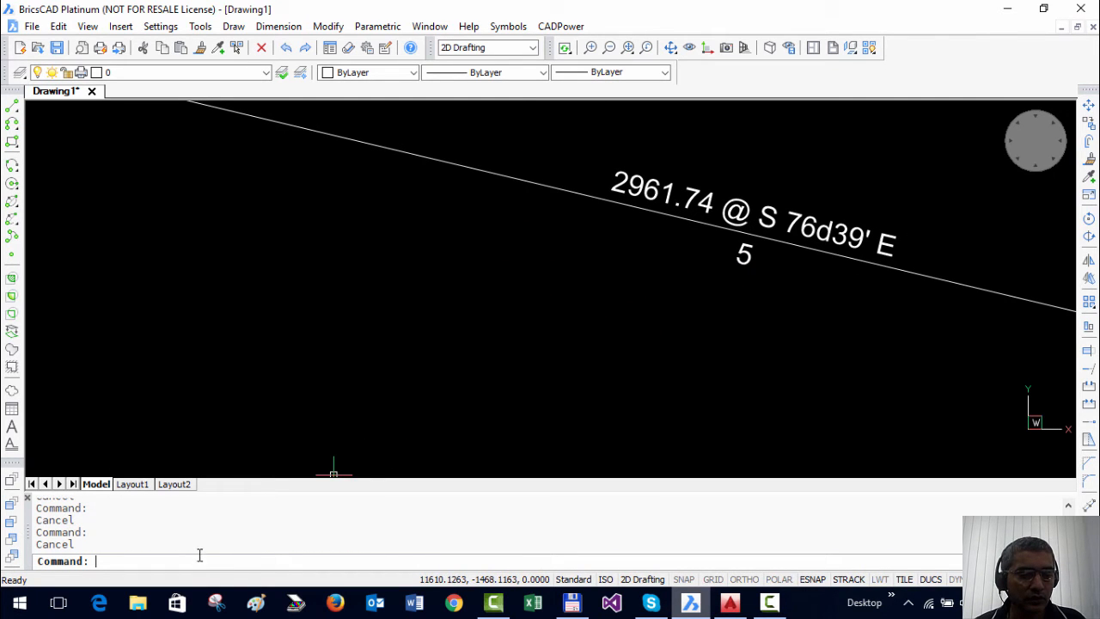
left_click(560, 26)
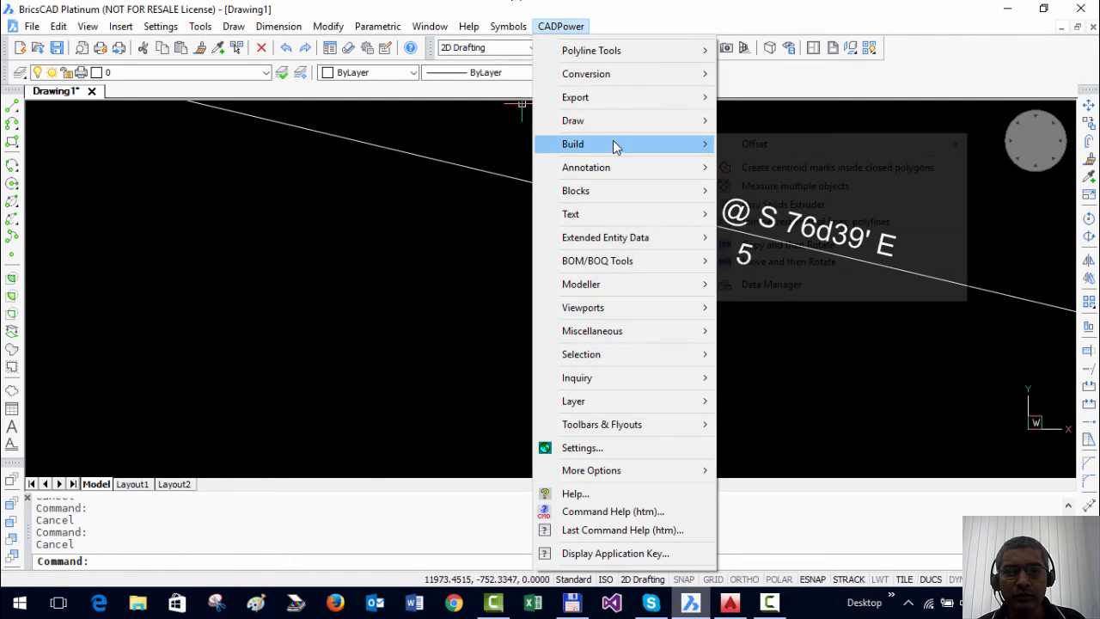
mouse_move(586, 167)
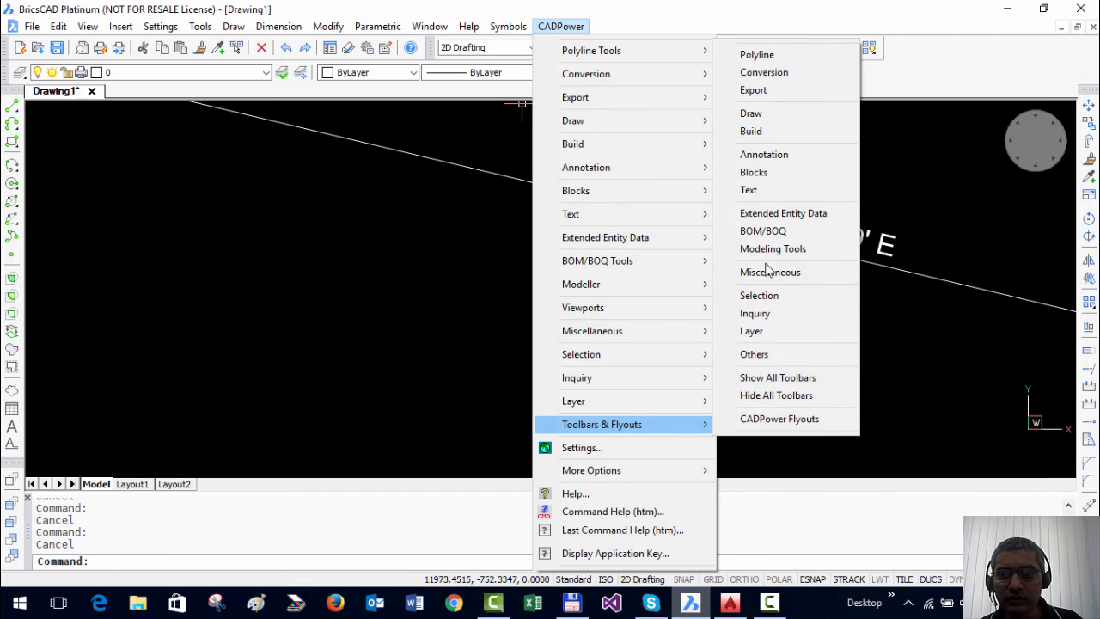
left_click(763, 154)
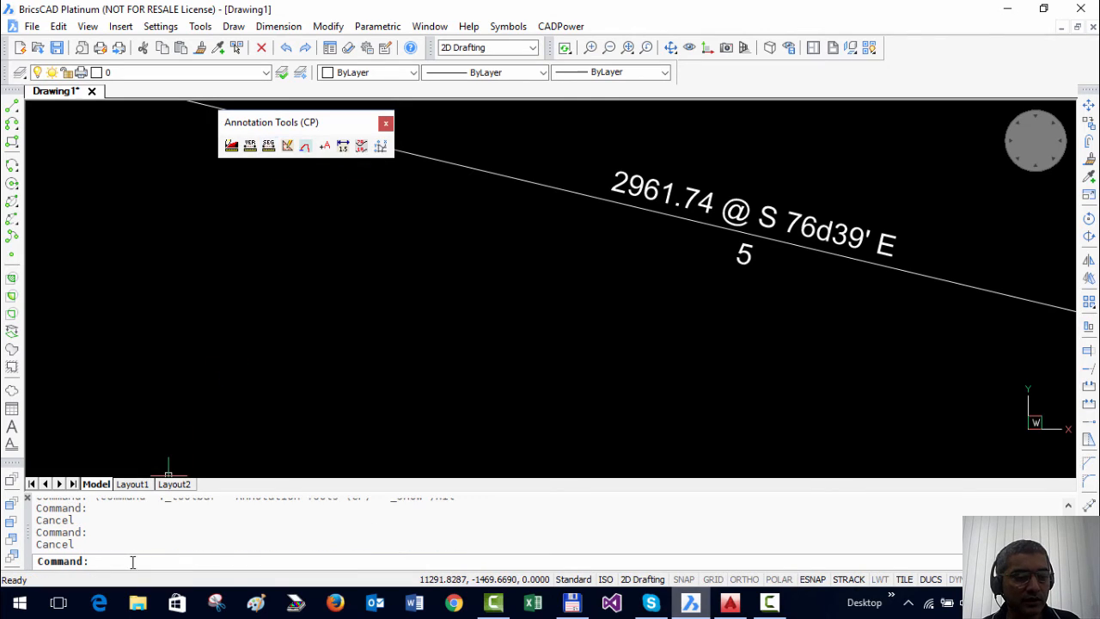
left_click(385, 124)
type("c")
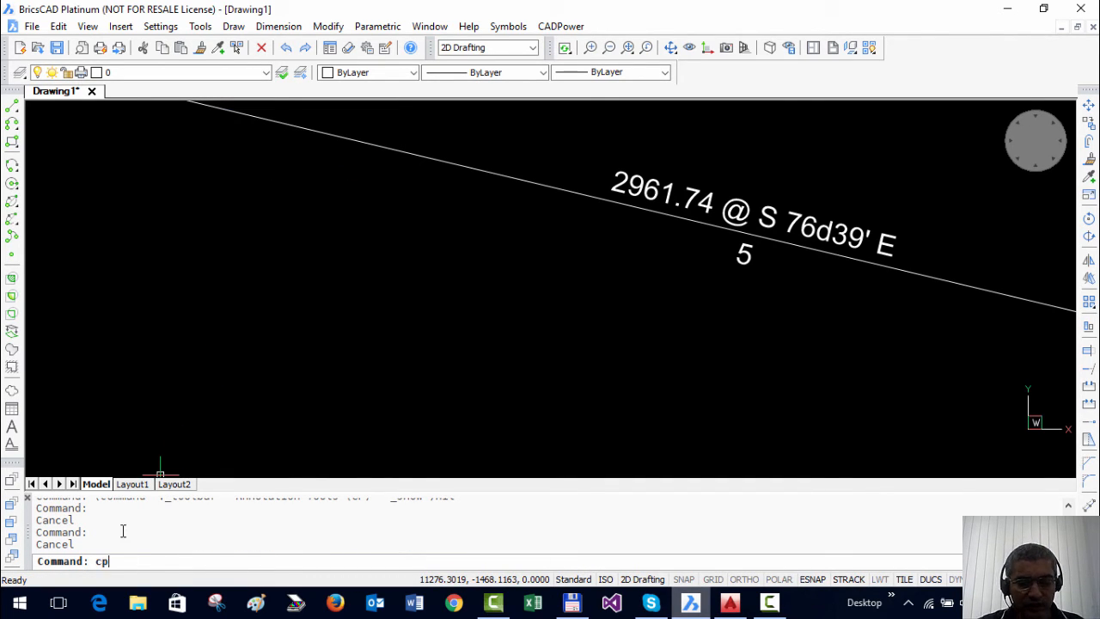
Step: Run CP_SEGLABEL from the command line, cancel its dialog, and switch to AutoCAD 2016
type("p")
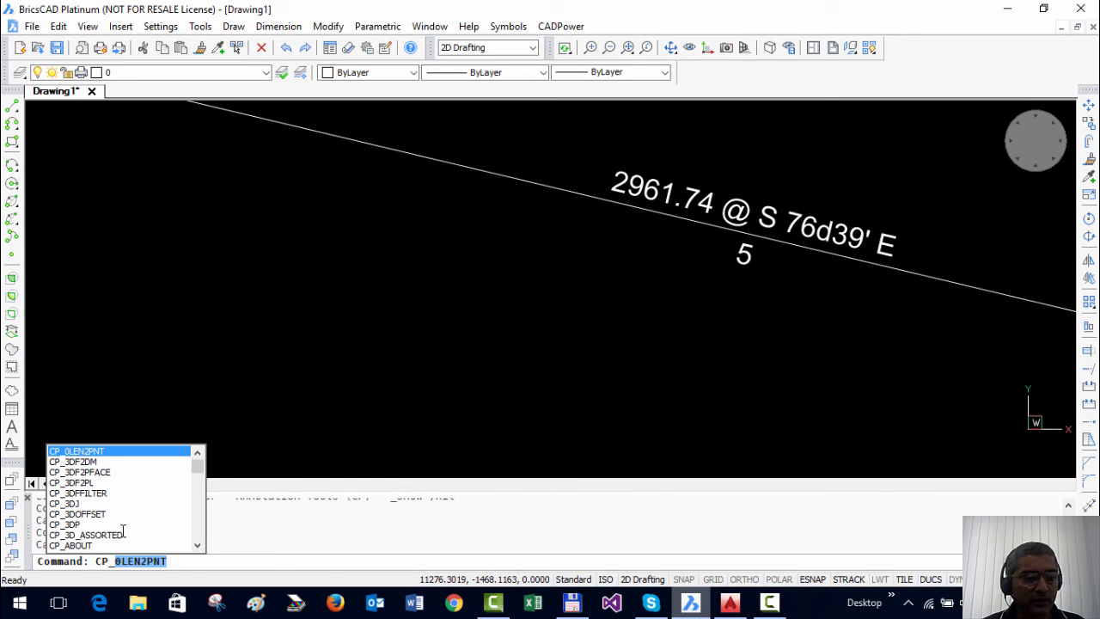
mouse_move(152, 564)
type("SEG")
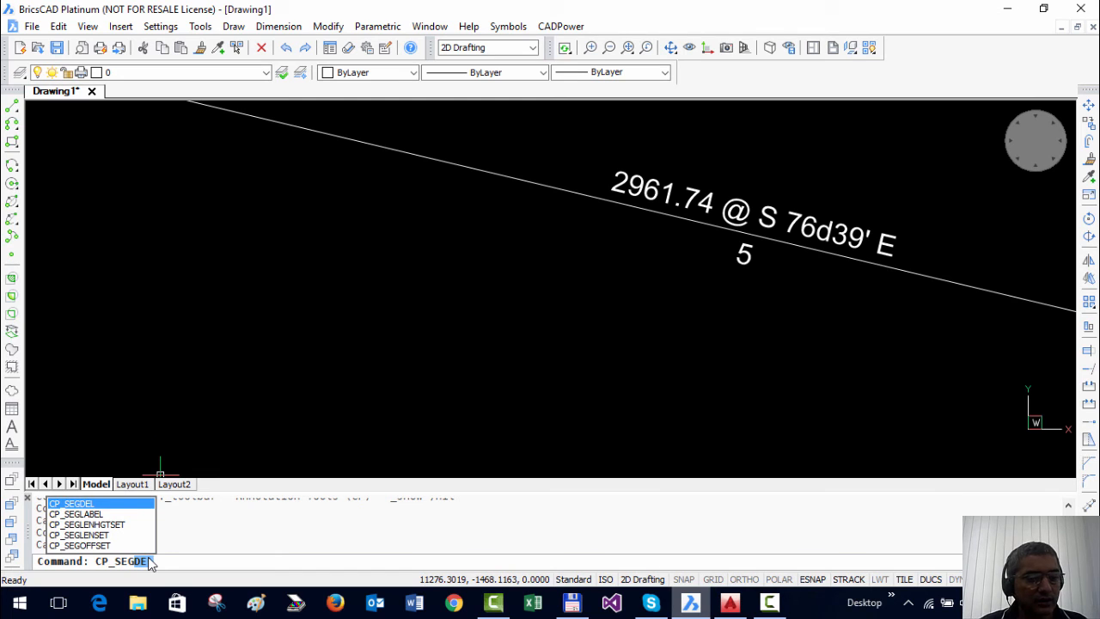
left_click(75, 512)
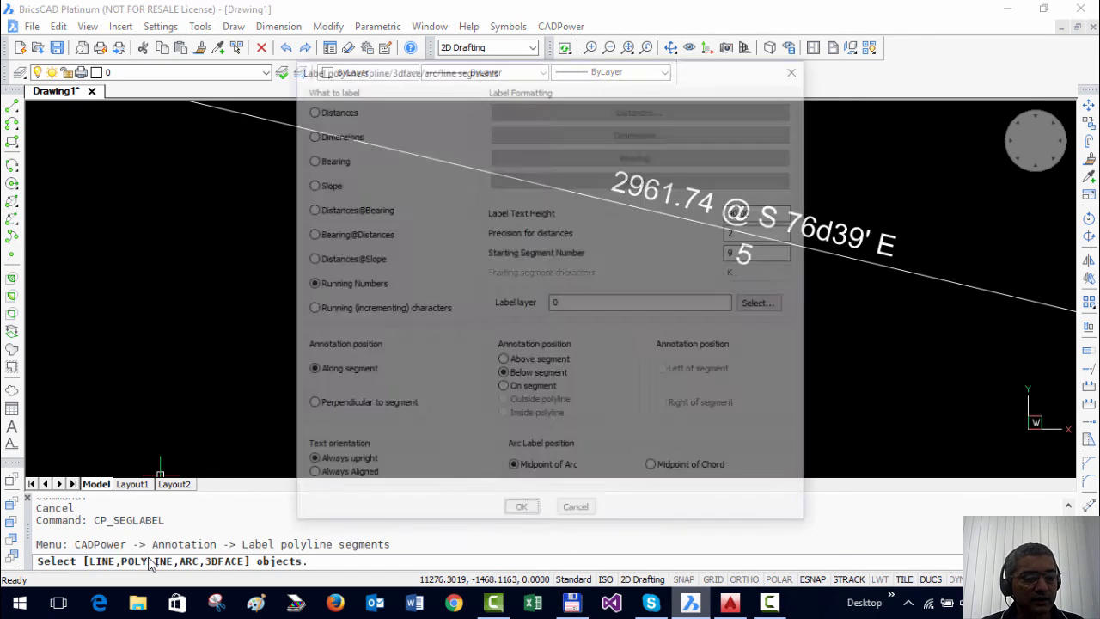
left_click(521, 505)
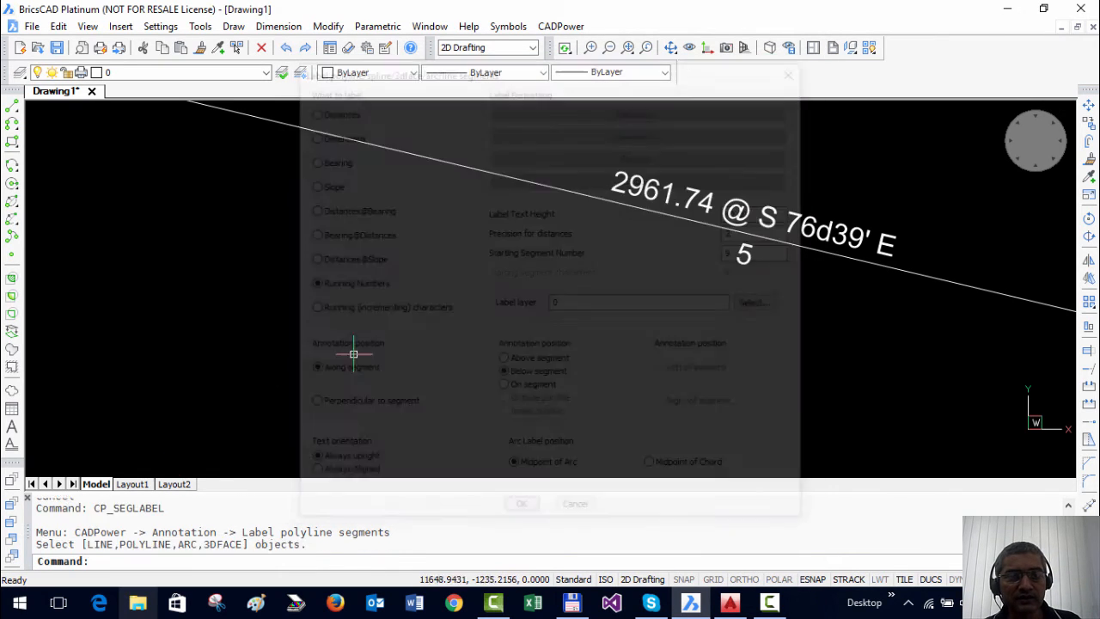
left_click(574, 502)
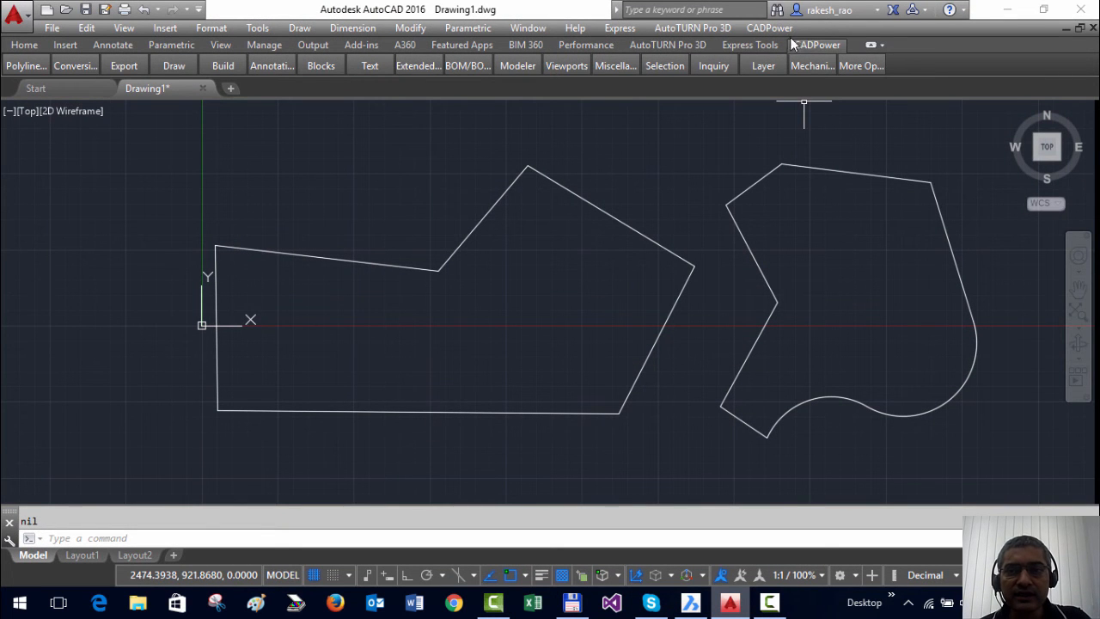
Step: Show CADPower's floating Annotation toolbar via Toolbars & Flyouts, then cancel Label polyline segments
left_click(769, 27)
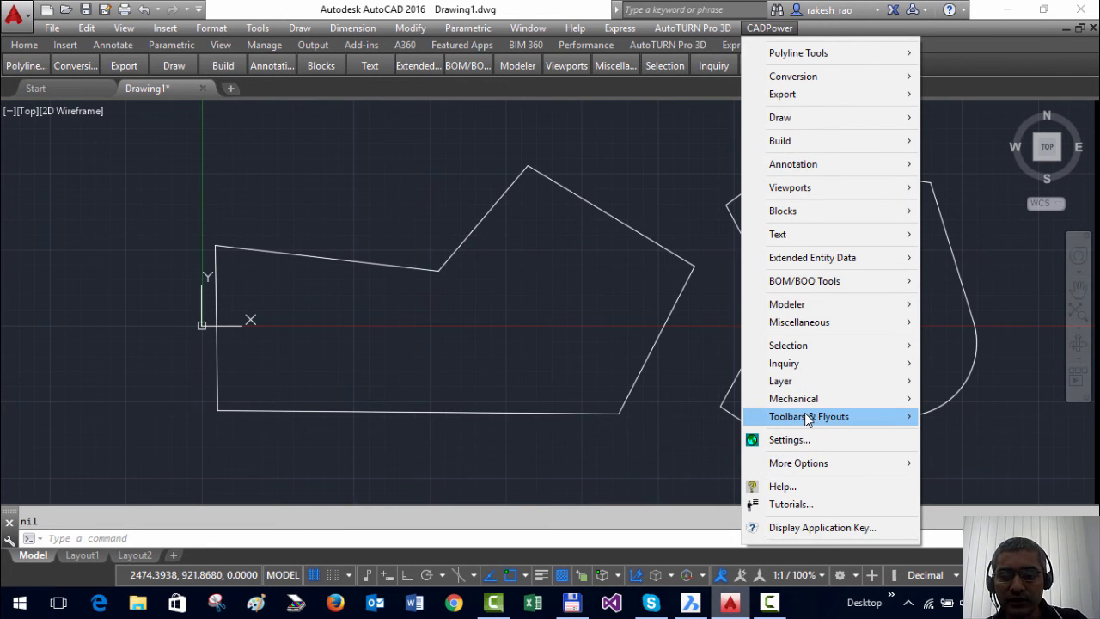
mouse_move(807, 416)
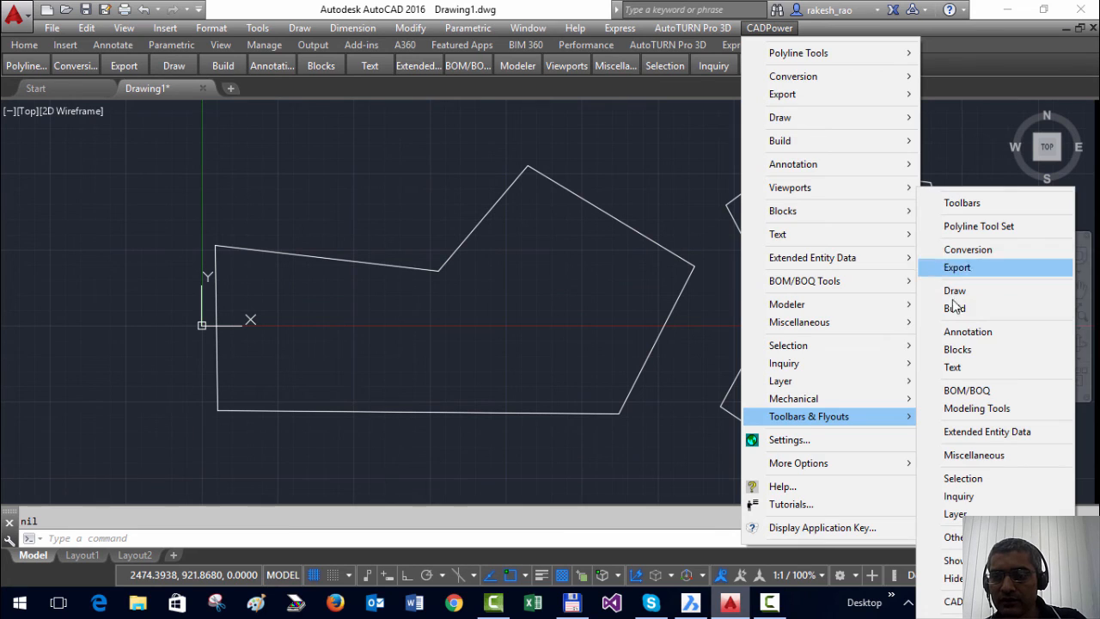
left_click(956, 288)
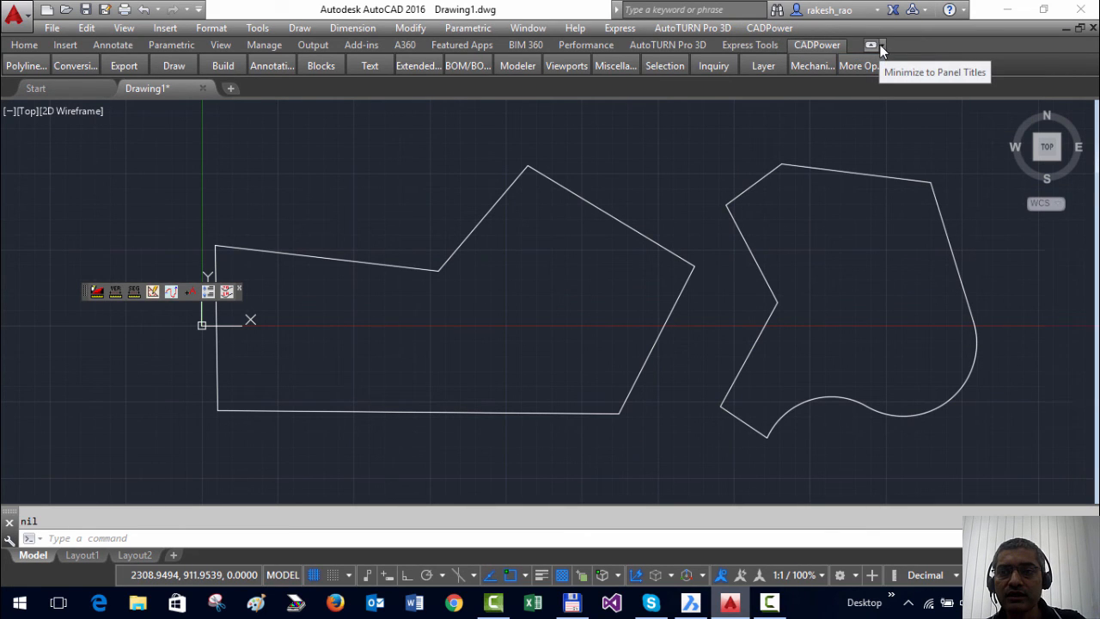
left_click(272, 66)
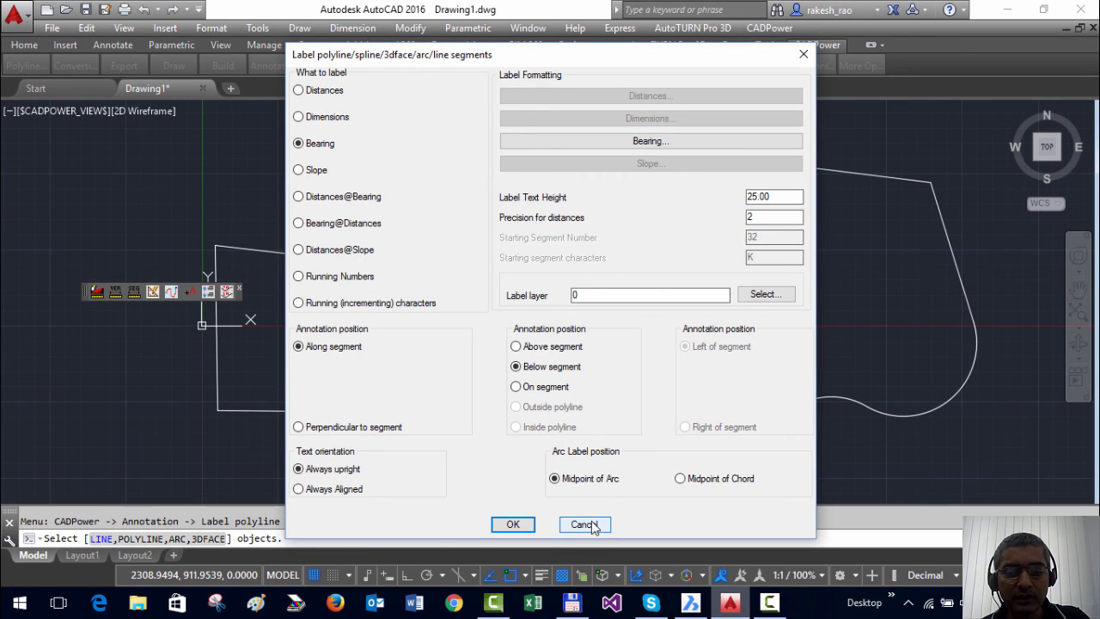
left_click(584, 524)
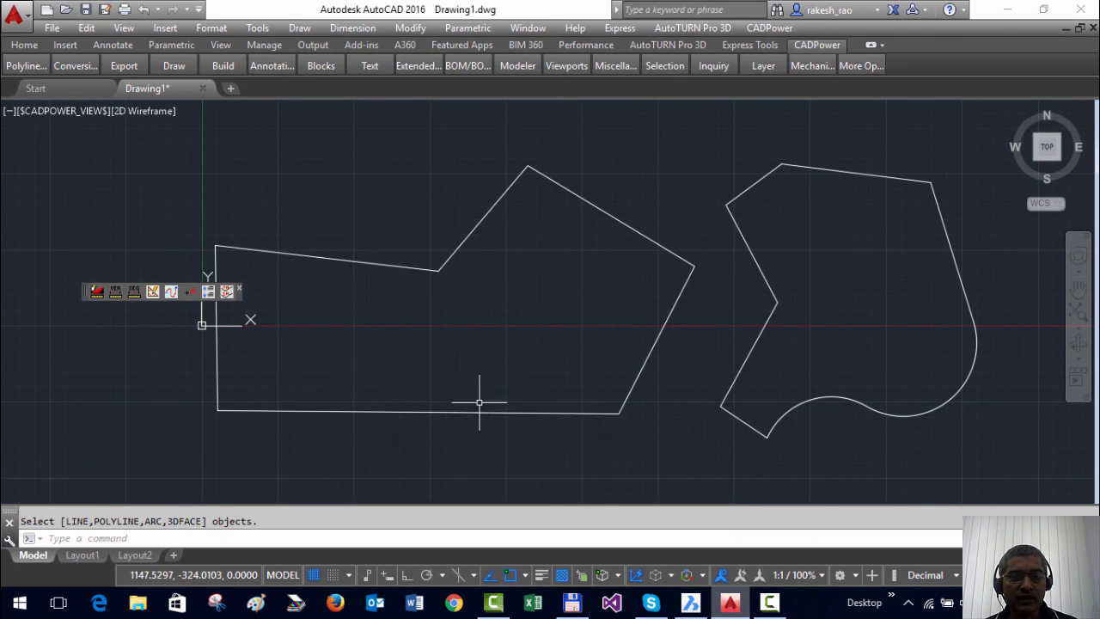
mouse_move(480, 354)
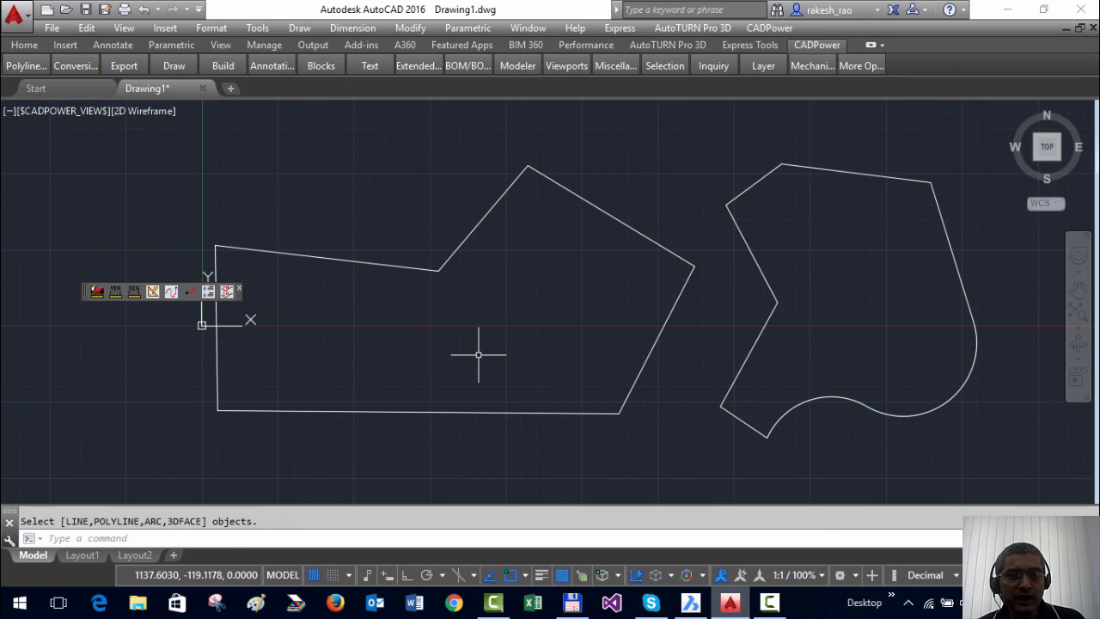
mouse_move(502, 359)
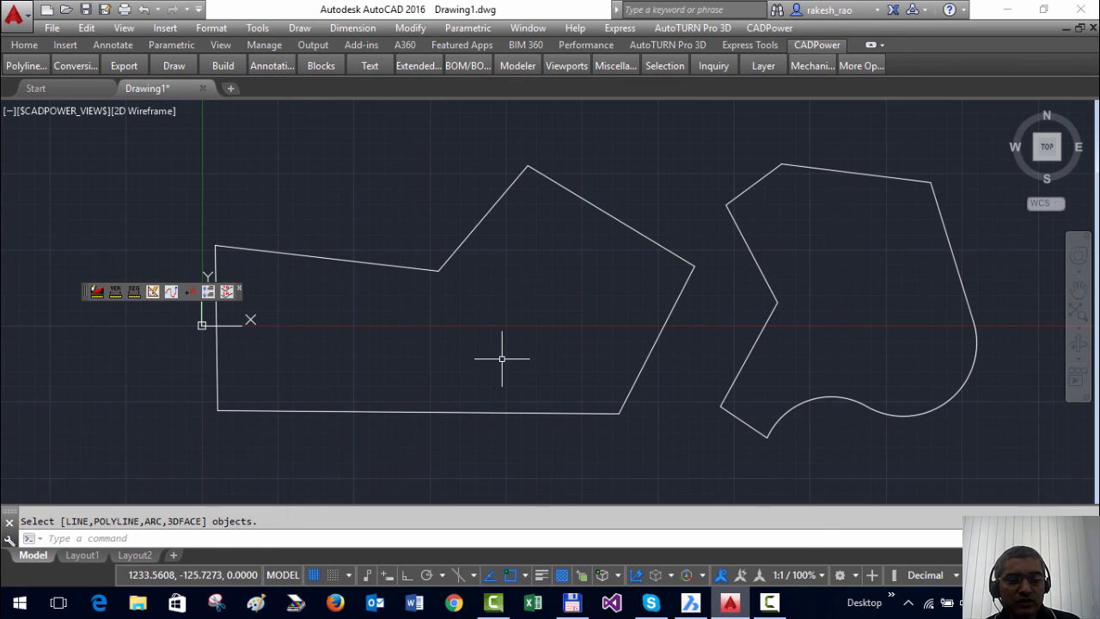
mouse_move(550, 440)
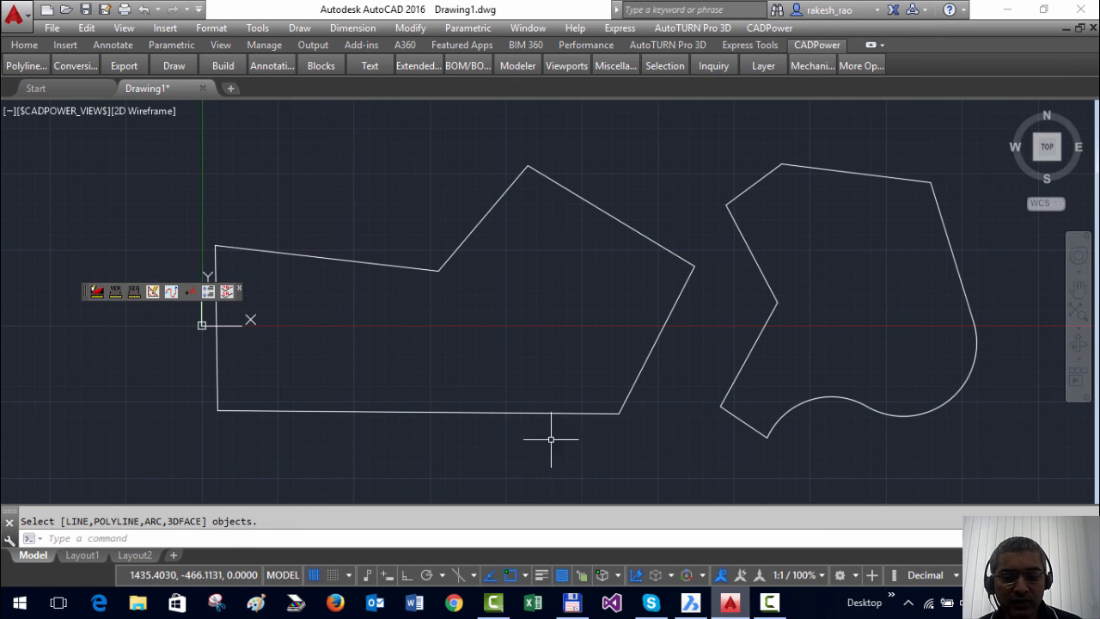
mouse_move(577, 497)
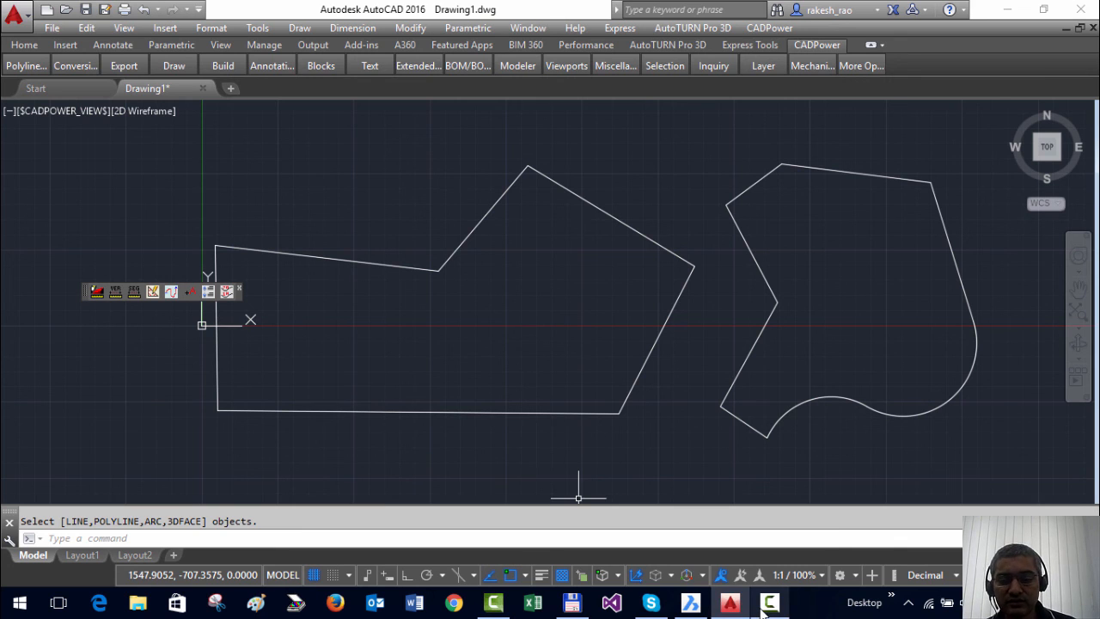